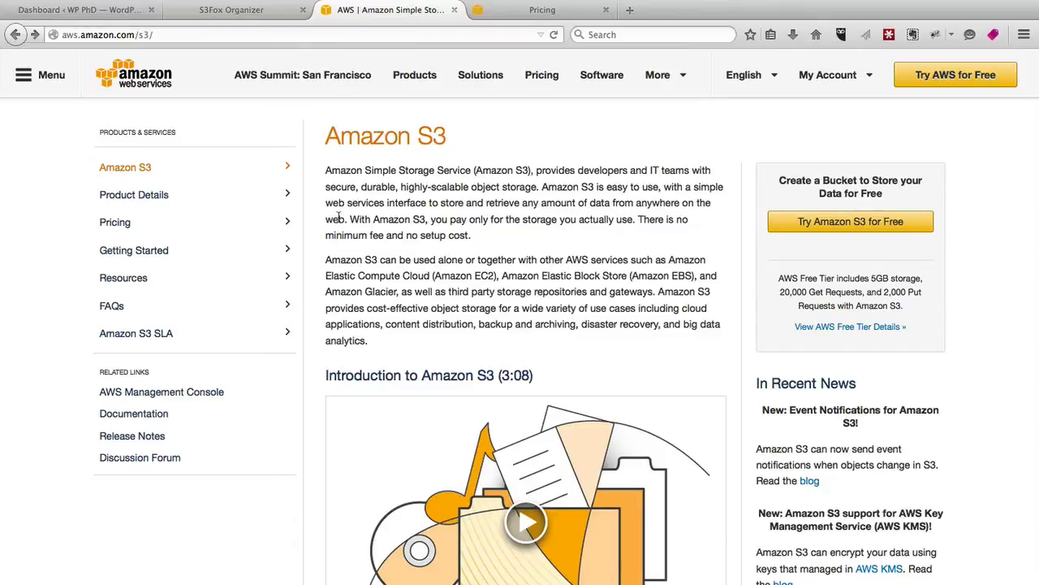
{"action": "mouse_move", "coordinate": [507, 110]}
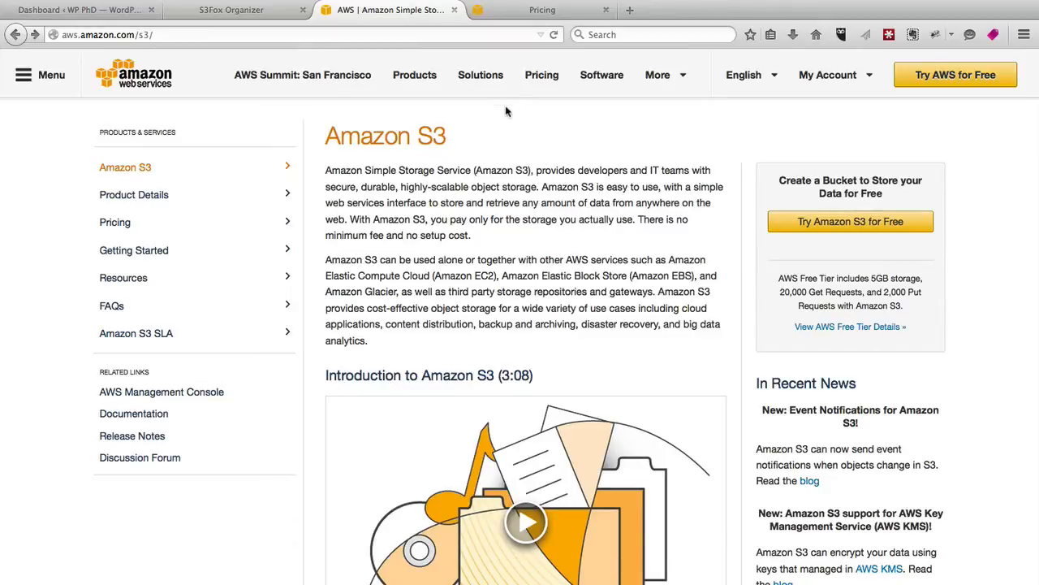
{"action": "mouse_move", "coordinate": [377, 175]}
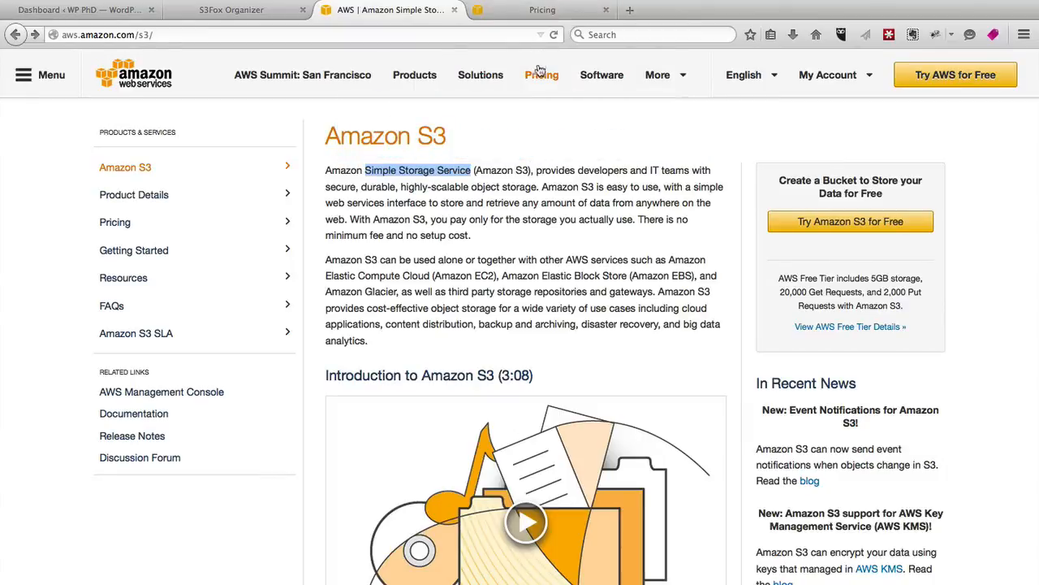
Reach the Pricing Details service list, with Amazon S3 under Storage and Content Delivery
{"action": "left_click", "coordinate": [542, 74]}
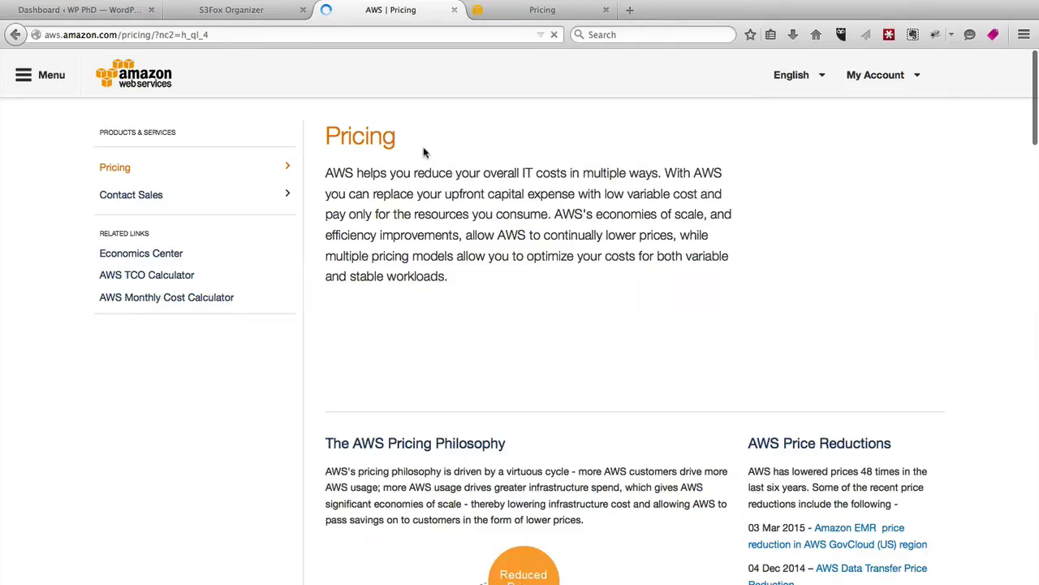
{"action": "scroll", "scroll_direction": "down", "scroll_amount": 3}
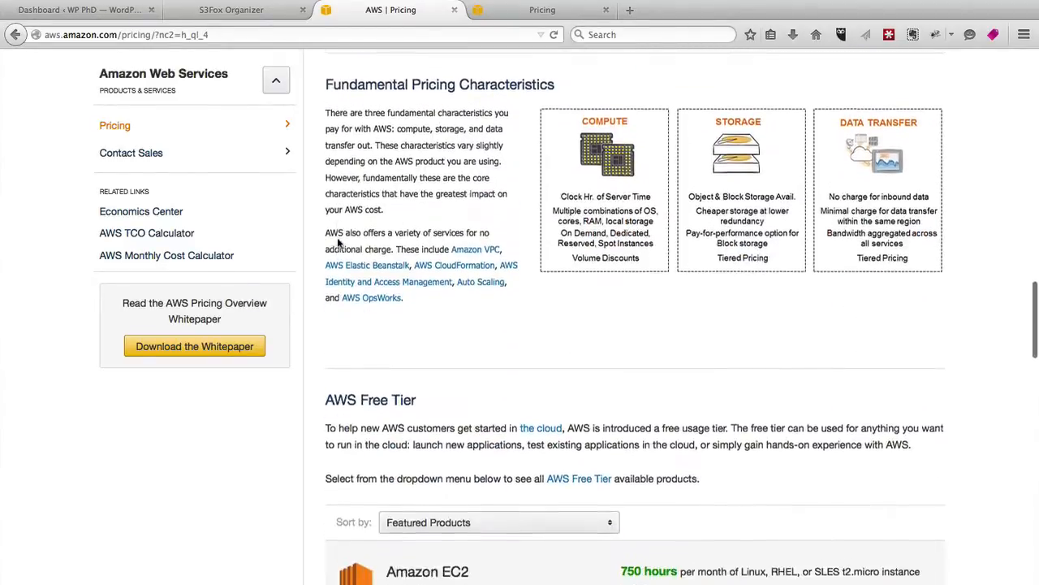
{"action": "scroll", "scroll_direction": "down", "scroll_amount": 3}
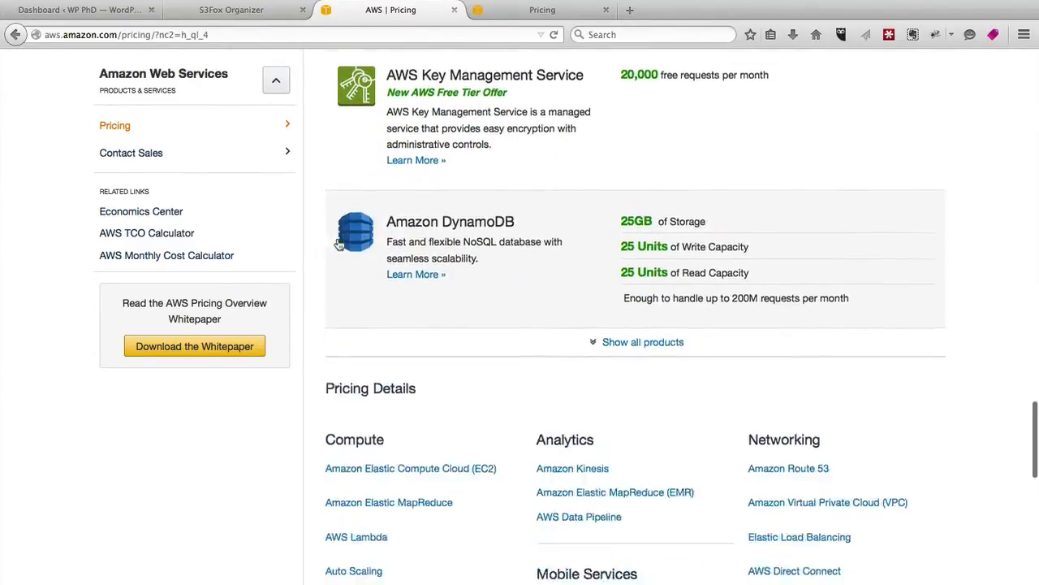
{"action": "scroll", "scroll_direction": "down", "scroll_amount": 3}
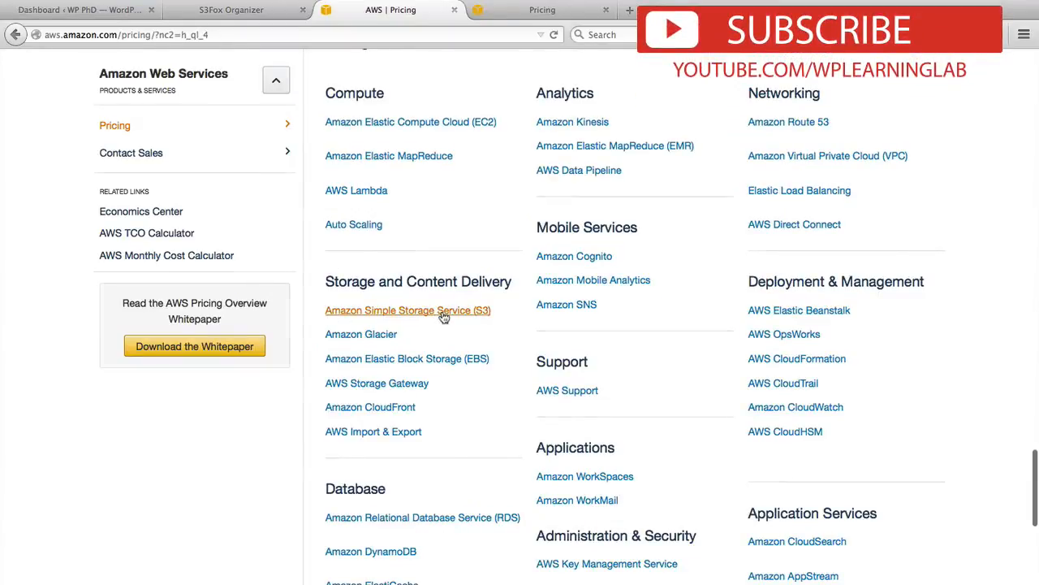
View the S3 US Standard storage pricing table and select the $0.0300 per GB price
{"action": "left_click", "coordinate": [408, 310]}
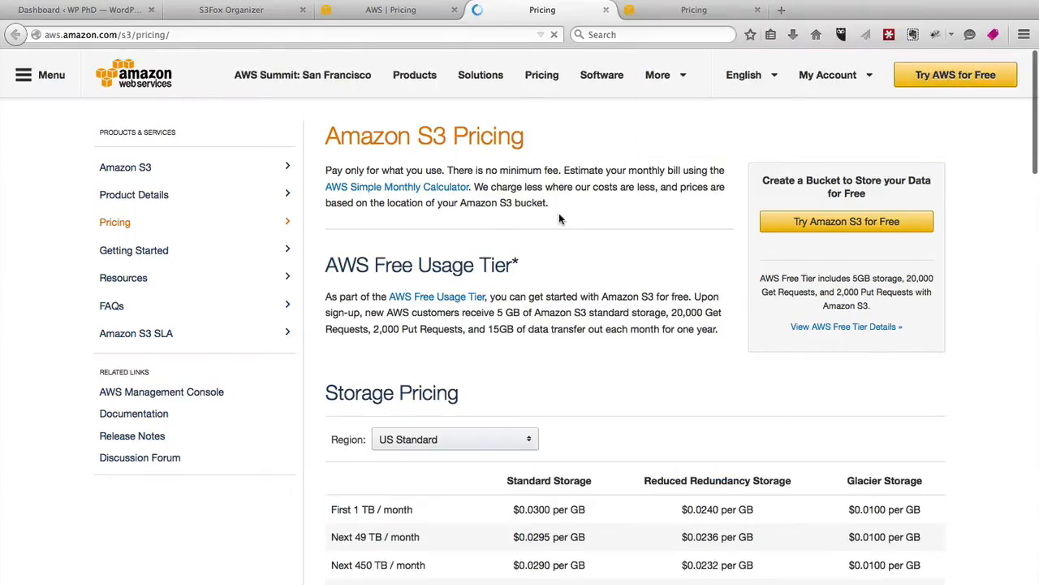
{"action": "scroll", "scroll_direction": "down", "scroll_amount": 3}
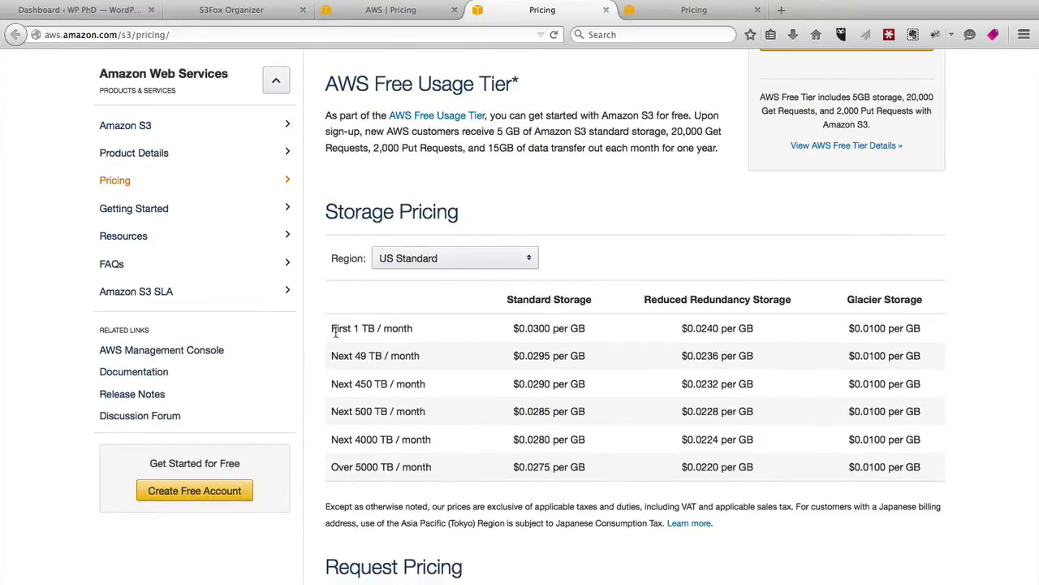
{"action": "mouse_move", "coordinate": [534, 340]}
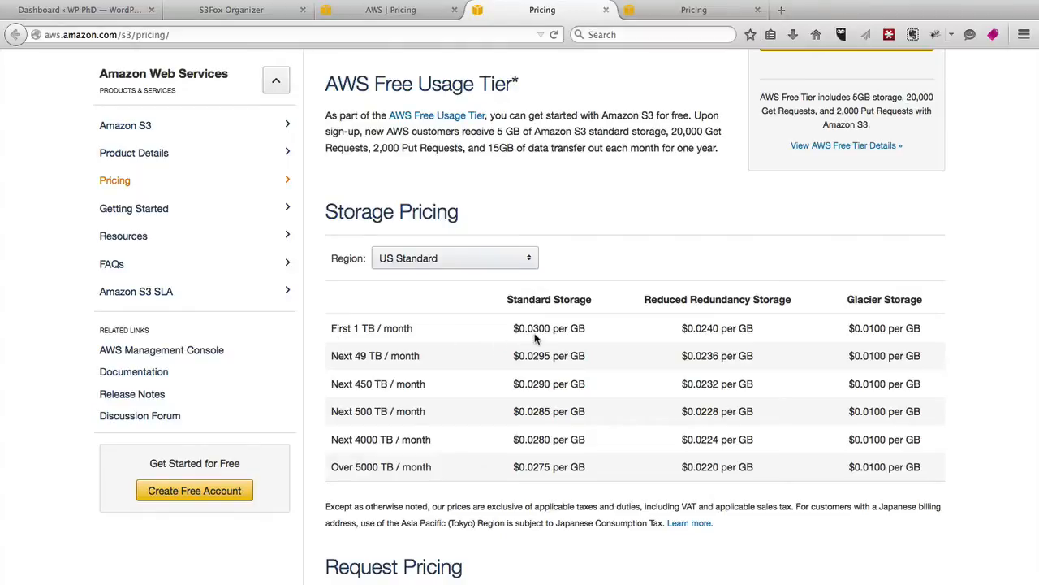
{"action": "double_click", "coordinate": [560, 328]}
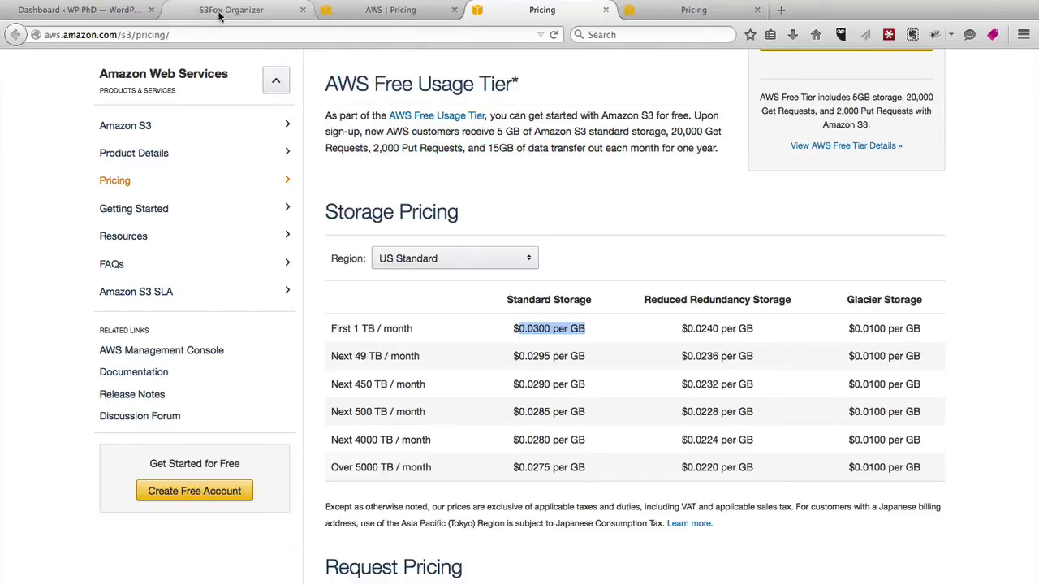
Return to S3Fox Organizer showing short-video.mp4 uploaded to /wpll/
{"action": "left_click", "coordinate": [231, 10]}
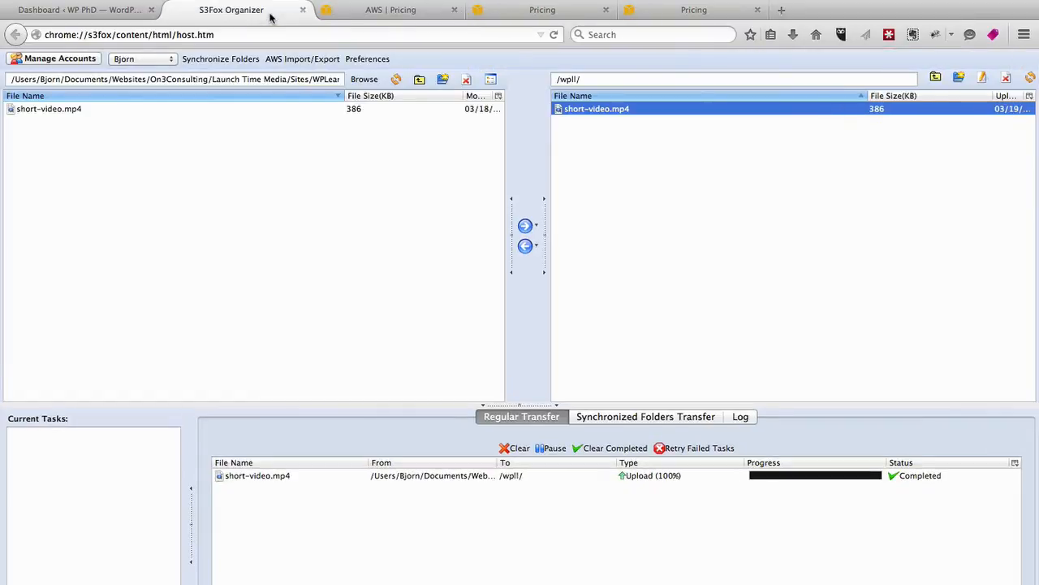
{"action": "mouse_move", "coordinate": [429, 172]}
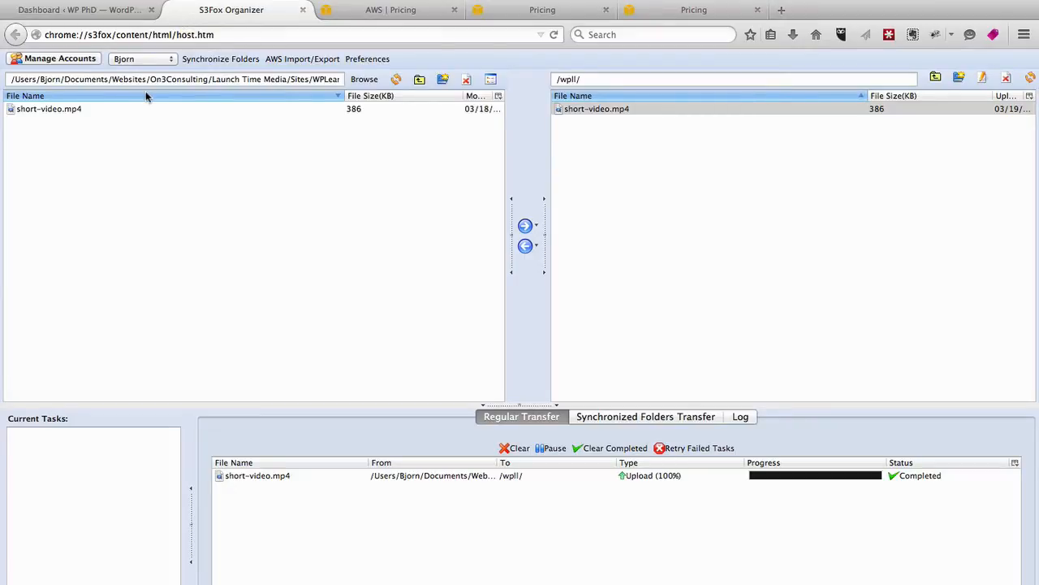
{"action": "mouse_move", "coordinate": [201, 75]}
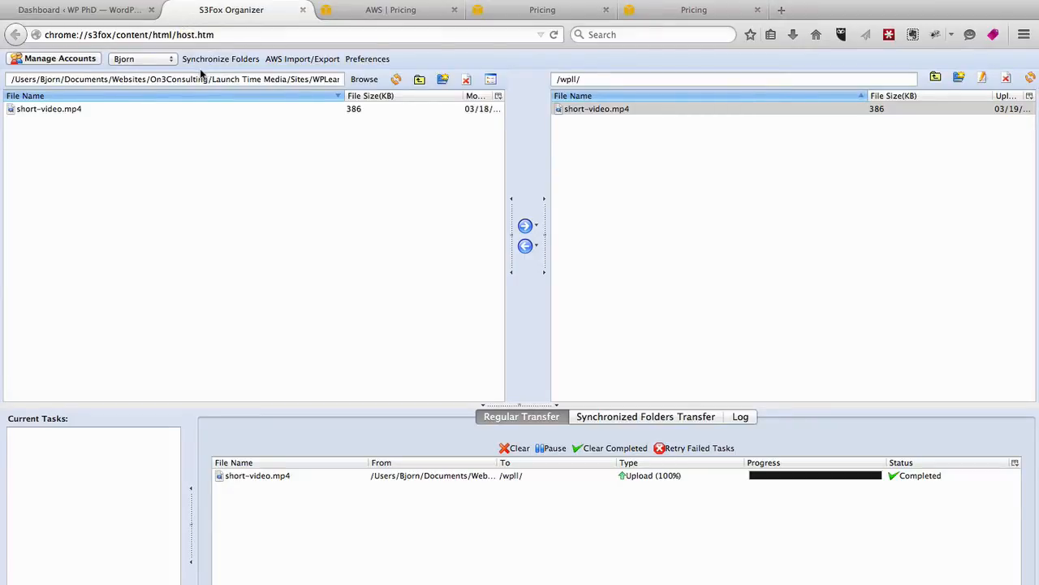
Remove short-video.mp4 from the /wpll/ bucket and confirm, leaving the bucket empty
{"action": "left_click", "coordinate": [598, 107]}
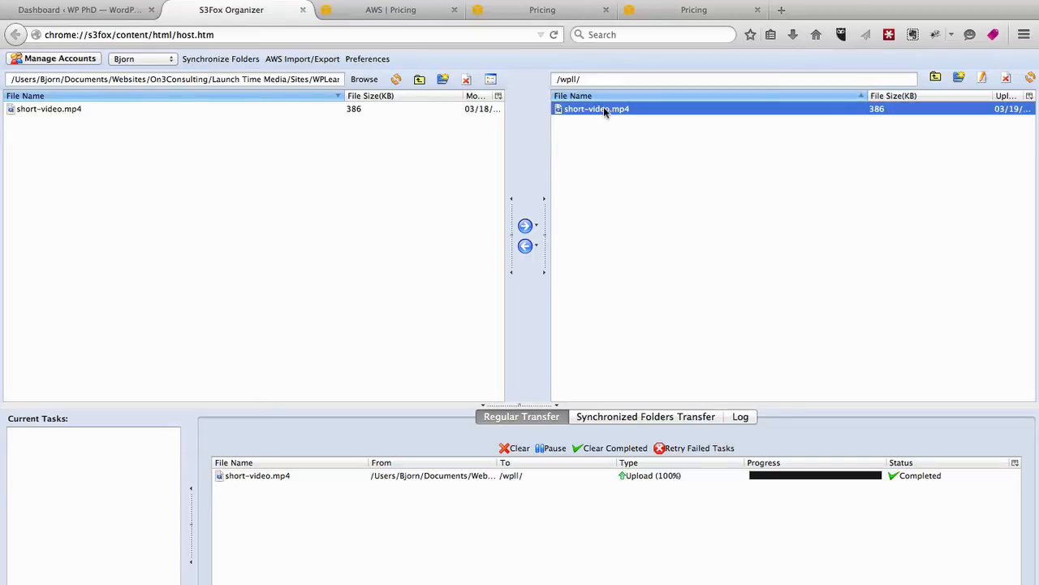
{"action": "left_click", "coordinate": [1007, 78]}
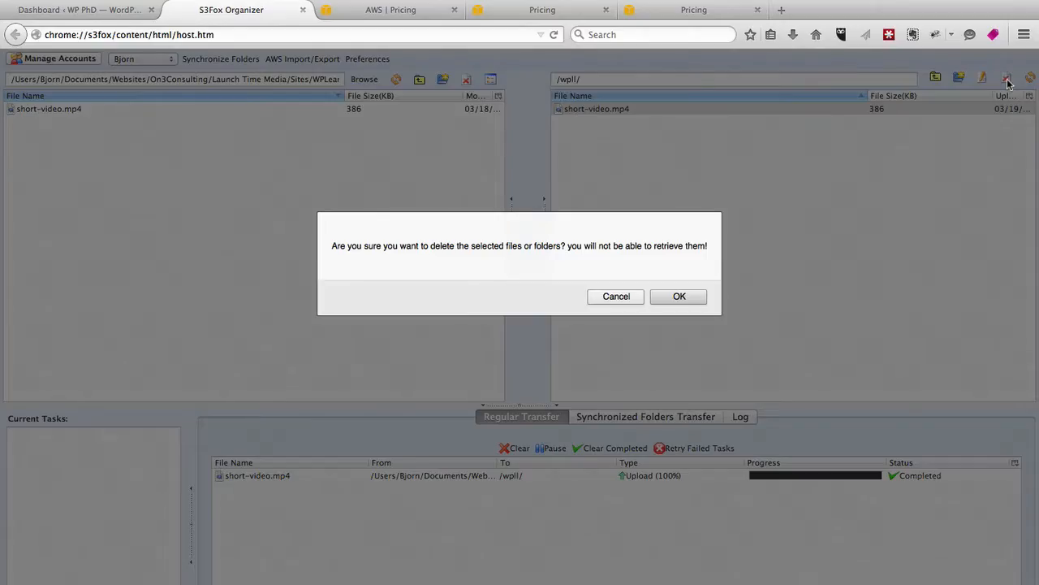
{"action": "left_click", "coordinate": [679, 295]}
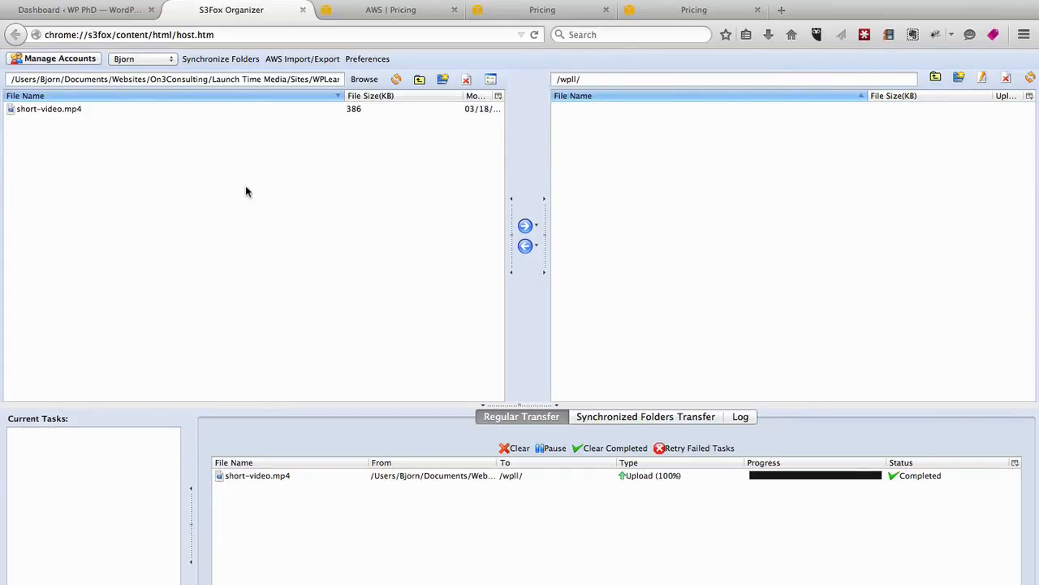
{"action": "mouse_move", "coordinate": [767, 238]}
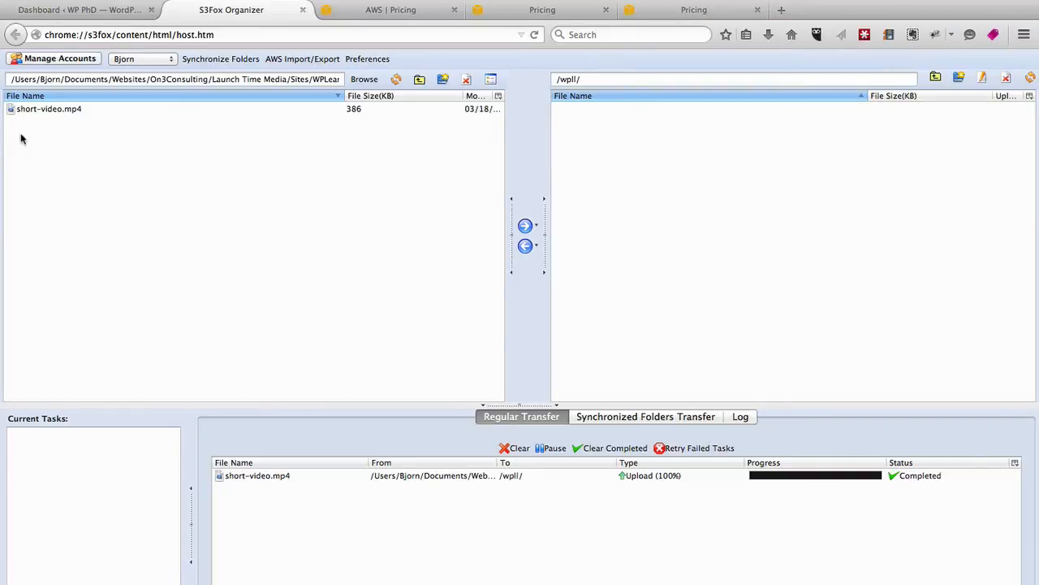
Re-upload the local short-video.mp4 file into the /wpll/ bucket
{"action": "left_click", "coordinate": [48, 108]}
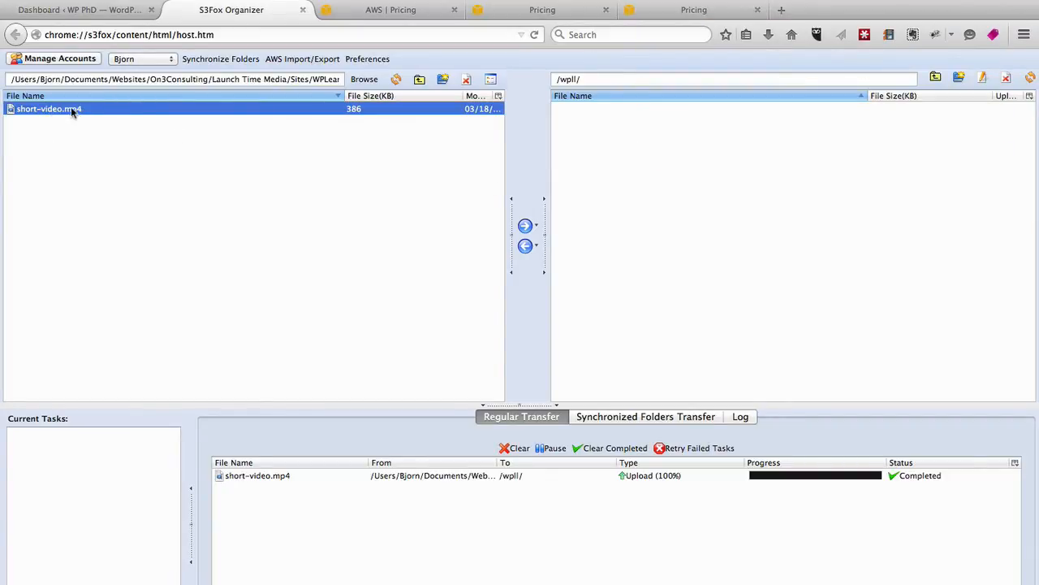
{"action": "right_click", "coordinate": [49, 109]}
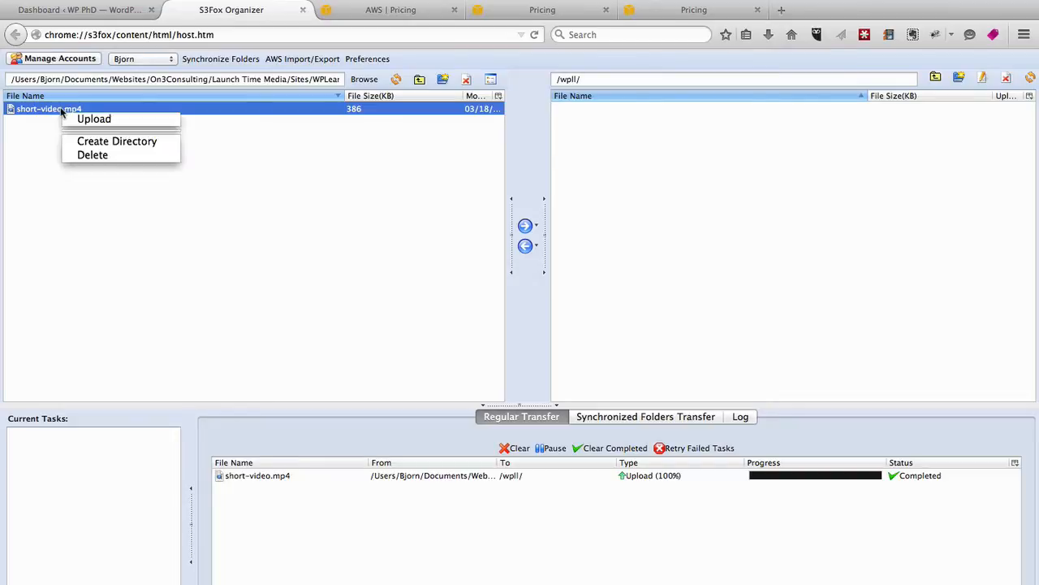
{"action": "left_click", "coordinate": [94, 118]}
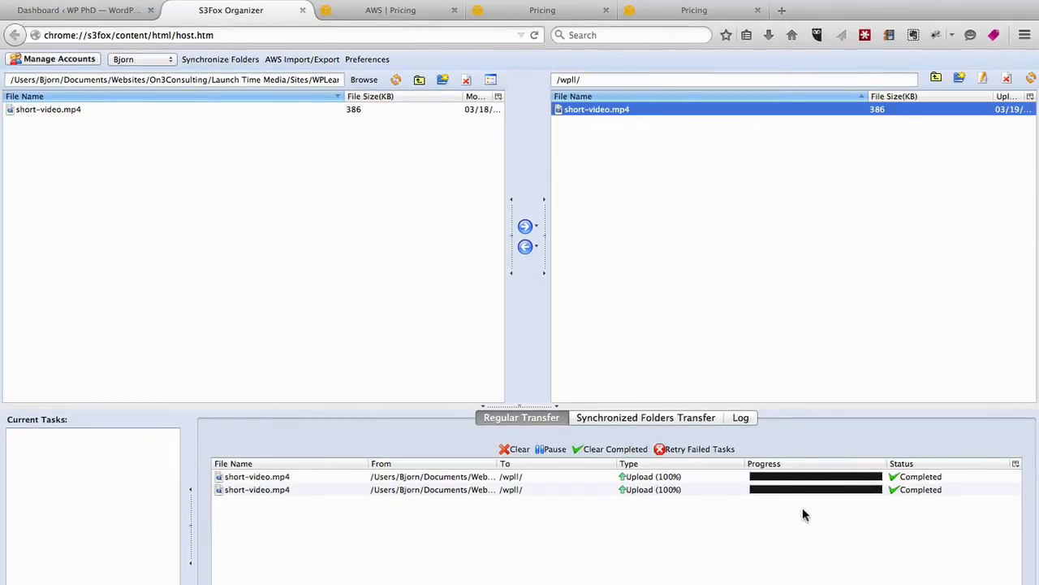
{"action": "mouse_move", "coordinate": [672, 229]}
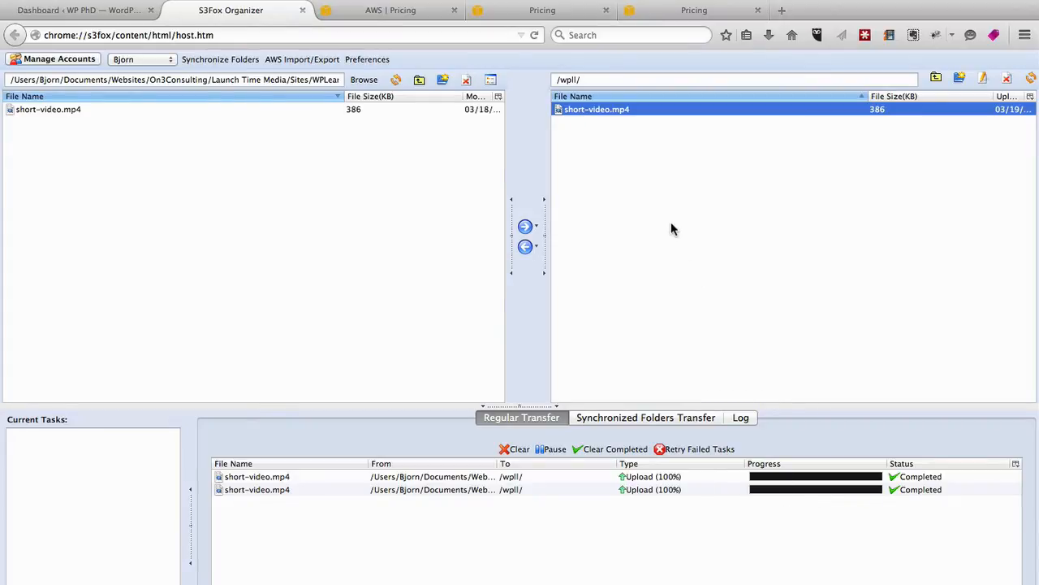
Copy the bucket URL of short-video.mp4 to the clipboard
{"action": "right_click", "coordinate": [597, 109]}
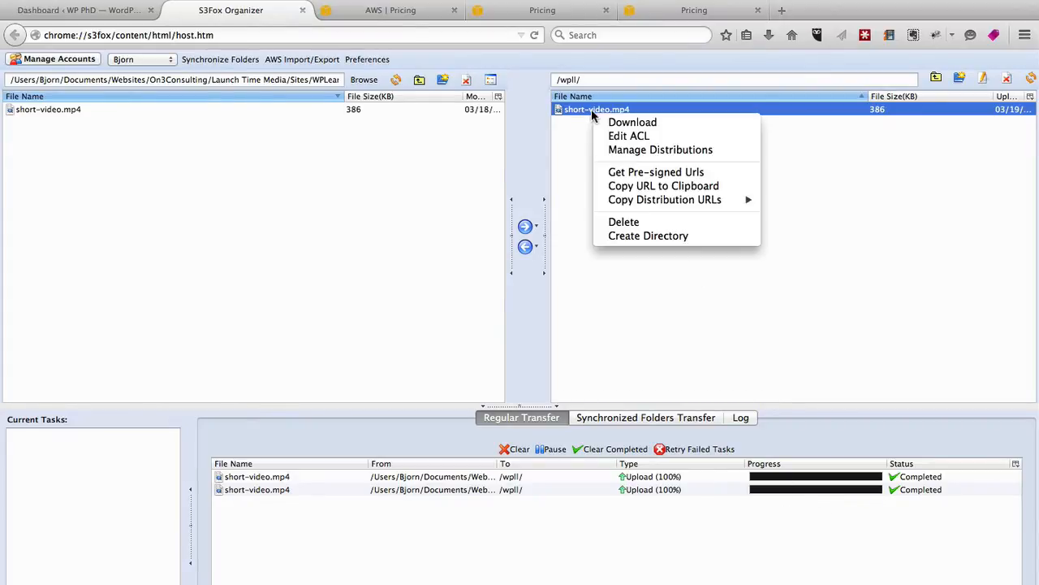
{"action": "mouse_move", "coordinate": [630, 136]}
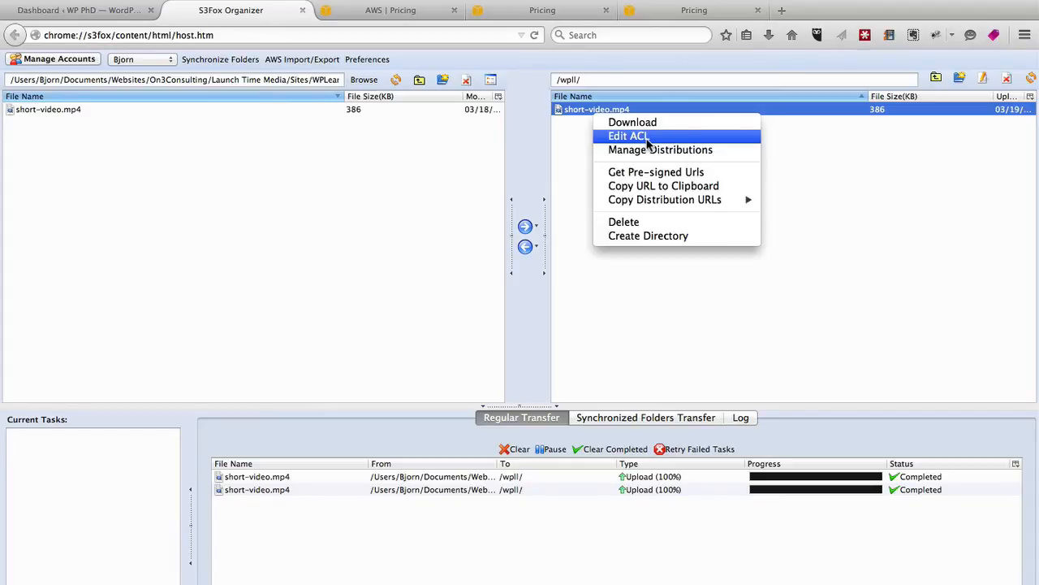
{"action": "mouse_move", "coordinate": [665, 200]}
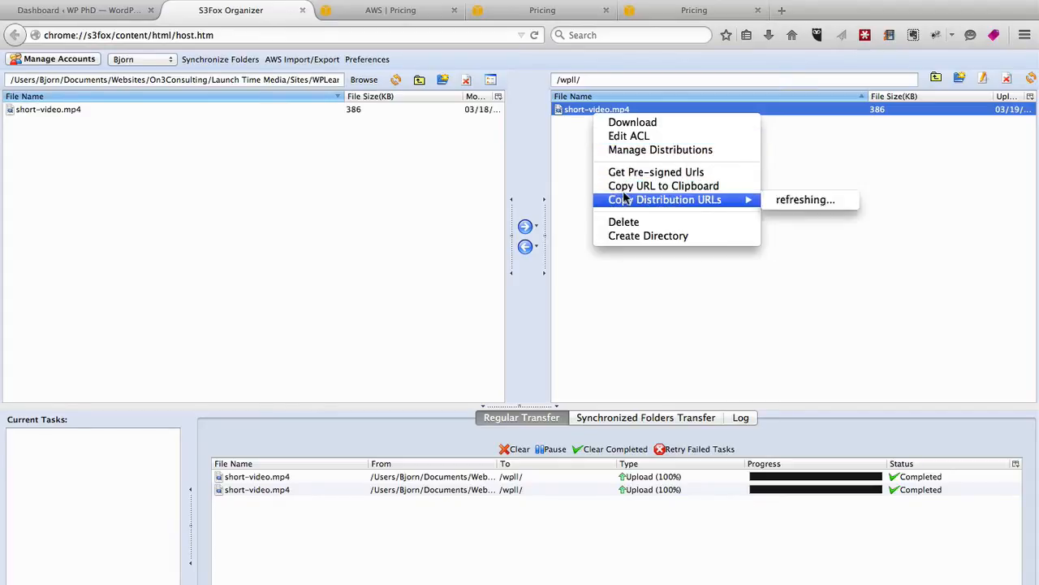
{"action": "mouse_move", "coordinate": [662, 186]}
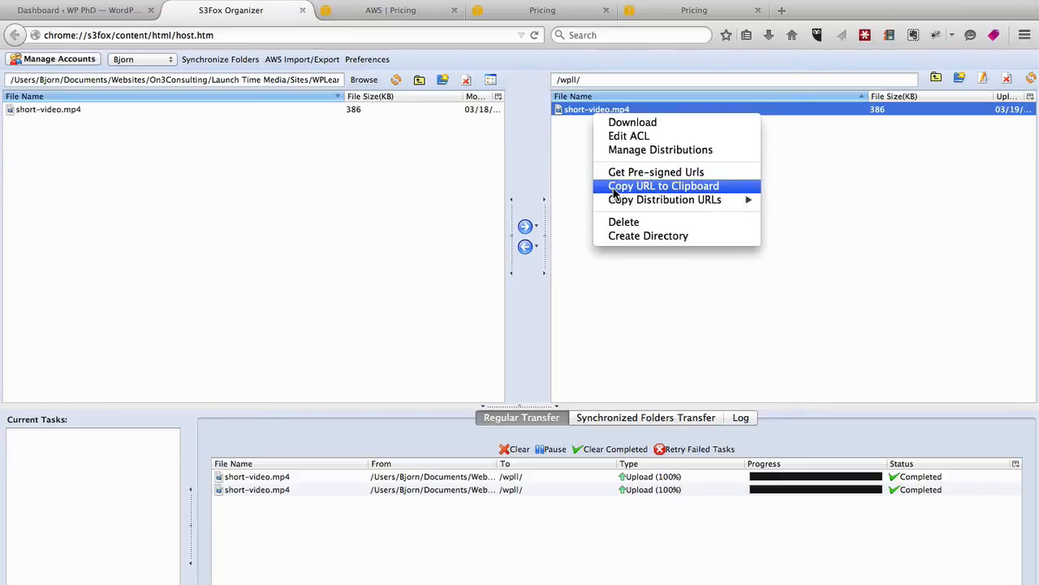
{"action": "mouse_move", "coordinate": [716, 192]}
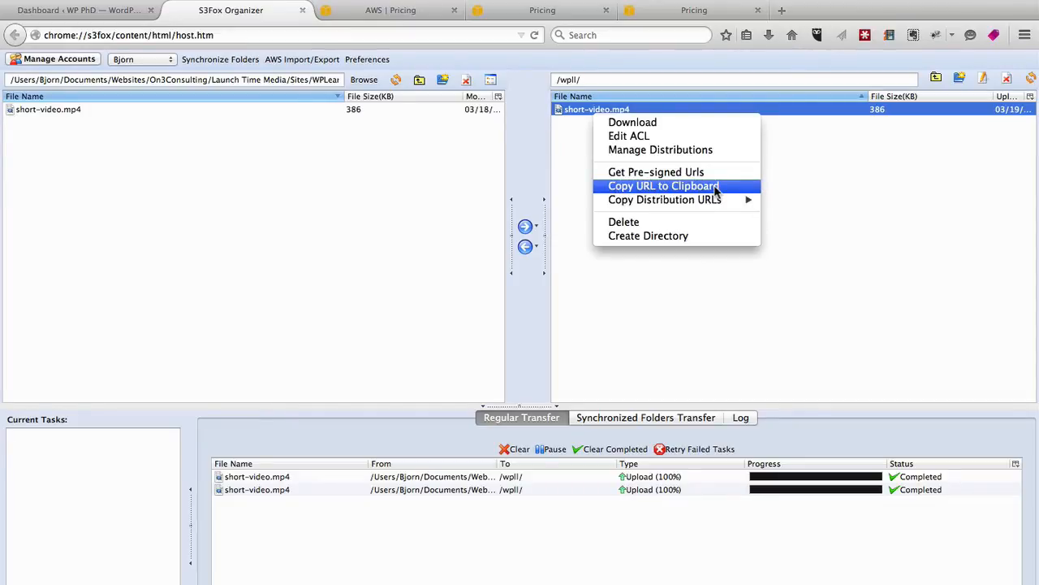
{"action": "left_click", "coordinate": [663, 185]}
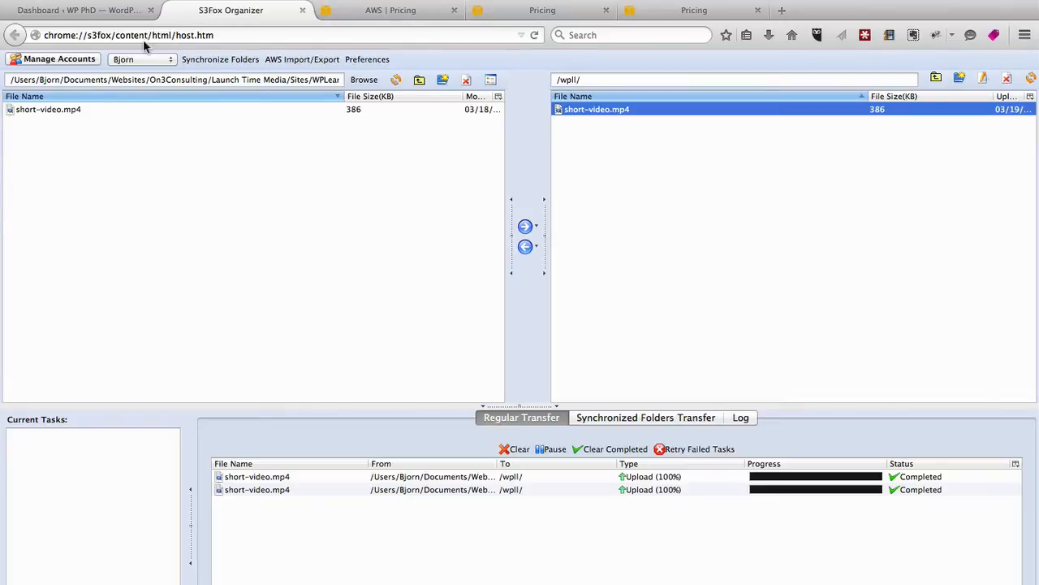
Start a new WordPress post and title it Amazon S3 Embed
{"action": "left_click", "coordinate": [78, 10]}
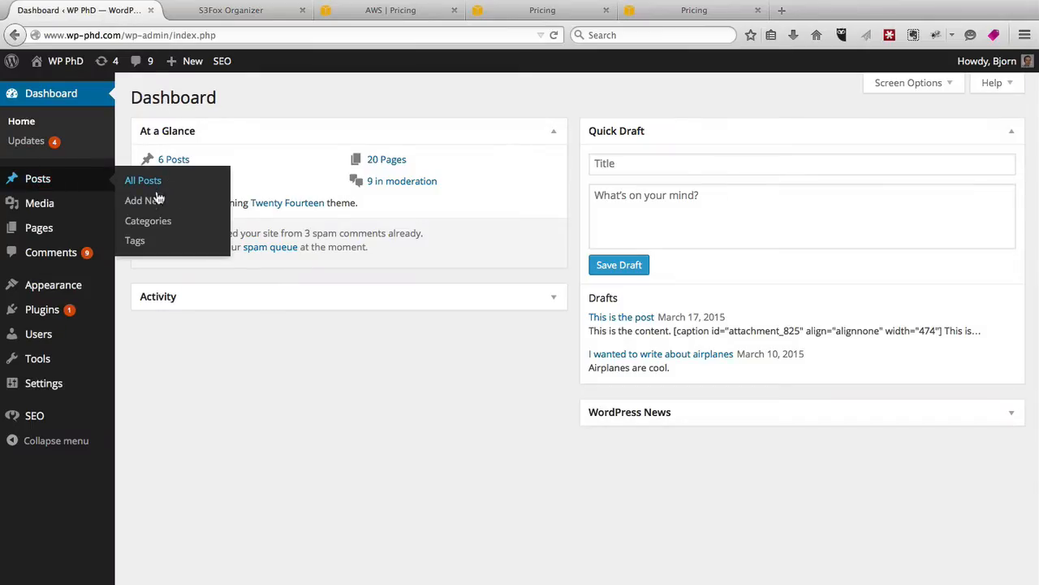
{"action": "left_click", "coordinate": [143, 202]}
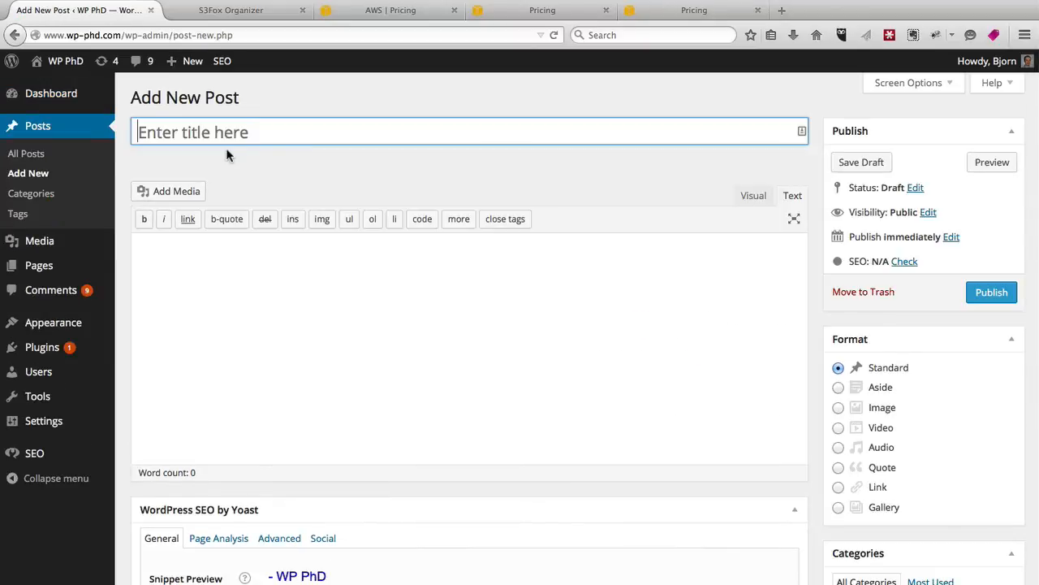
{"action": "type", "text": "Amazon S3 Embed"}
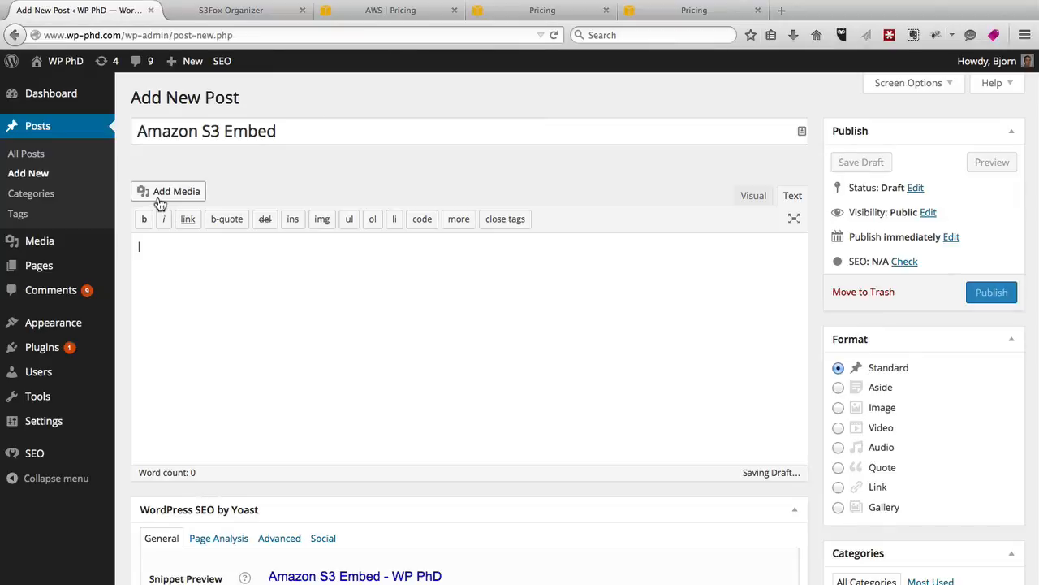
{"action": "left_click", "coordinate": [169, 192]}
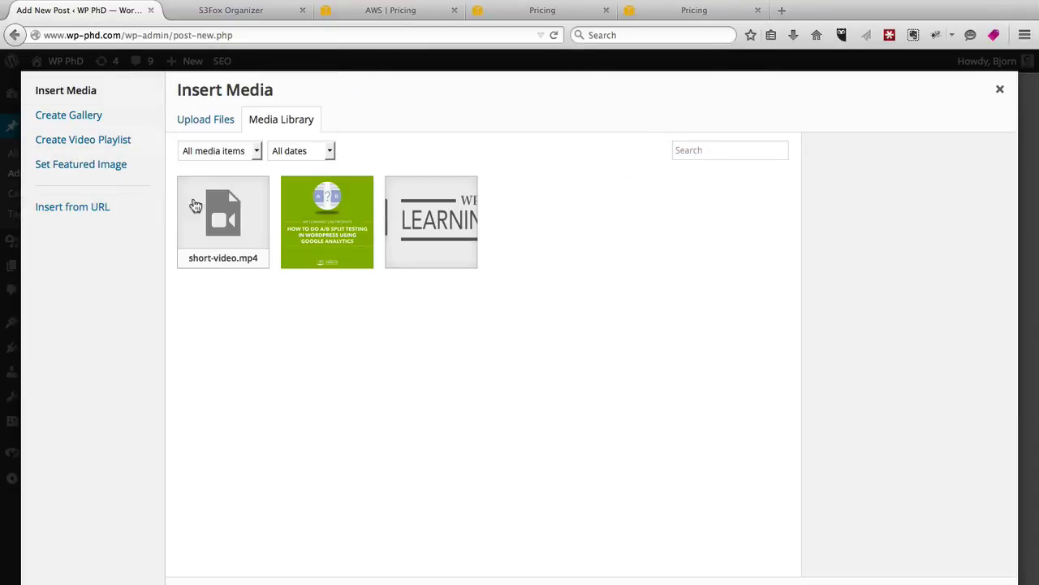
{"action": "mouse_move", "coordinate": [146, 267]}
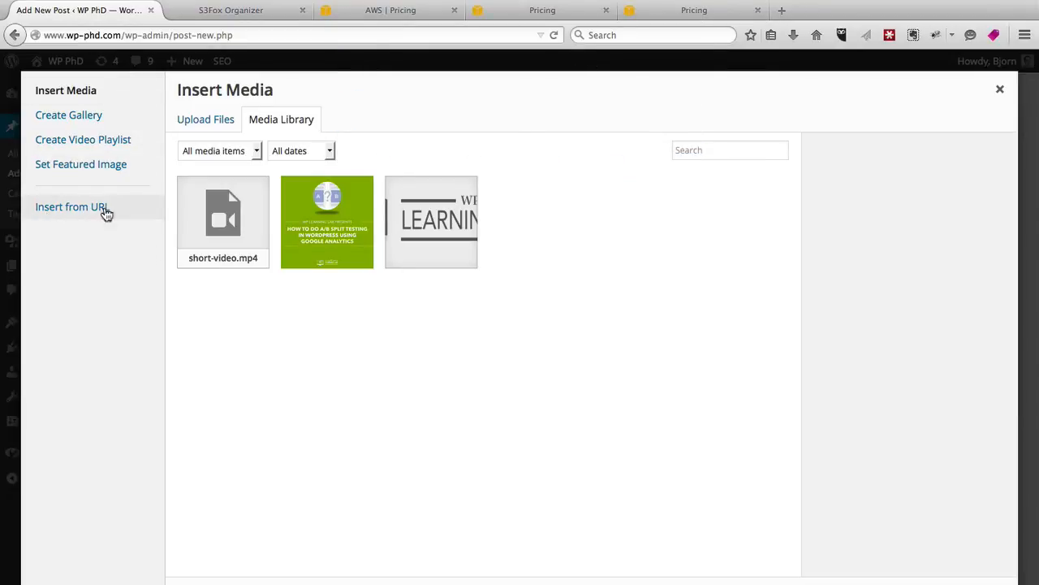
{"action": "left_click", "coordinate": [73, 206]}
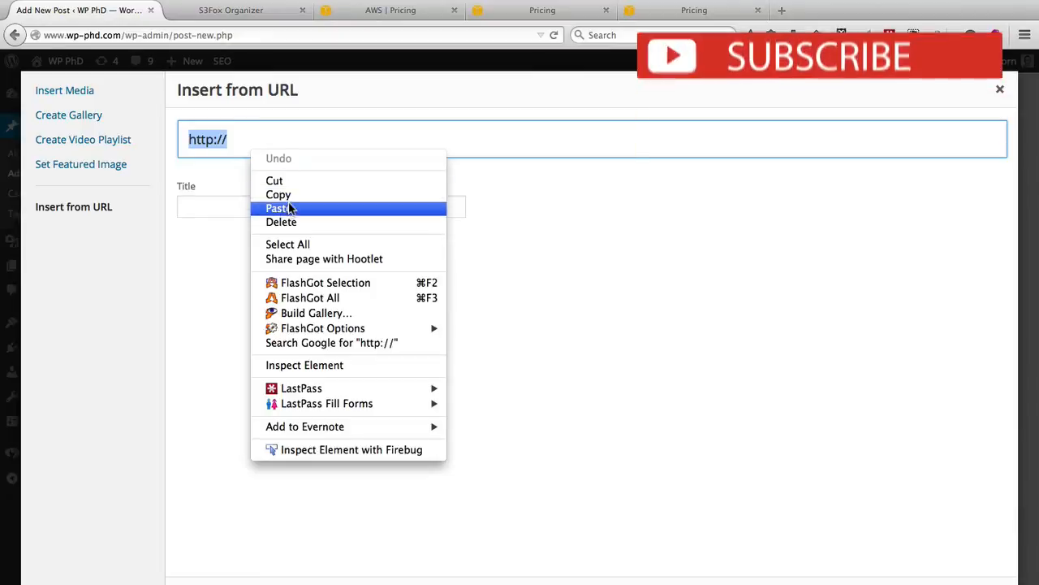
{"action": "left_click", "coordinate": [278, 208]}
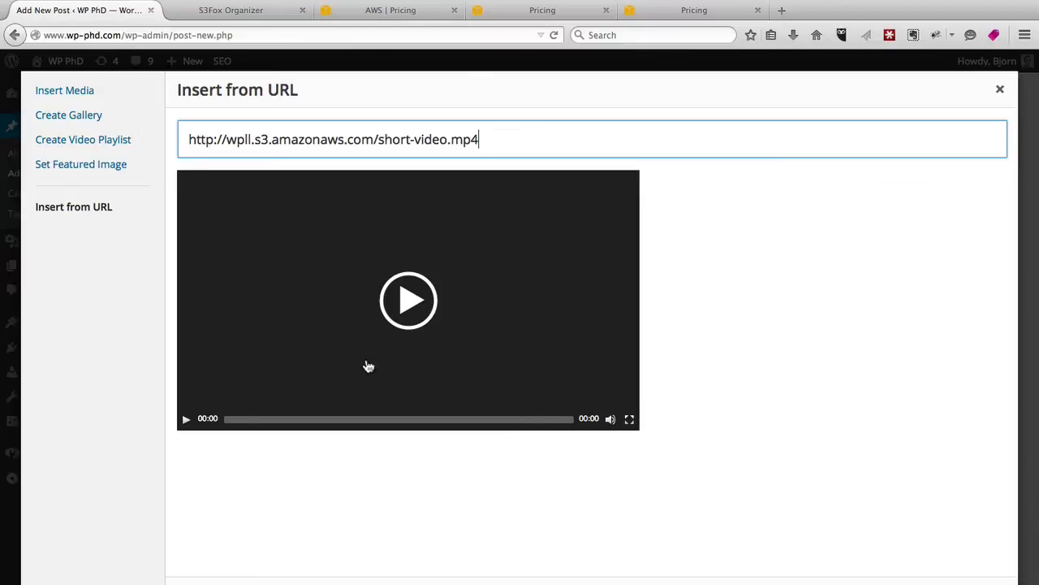
{"action": "mouse_move", "coordinate": [479, 316]}
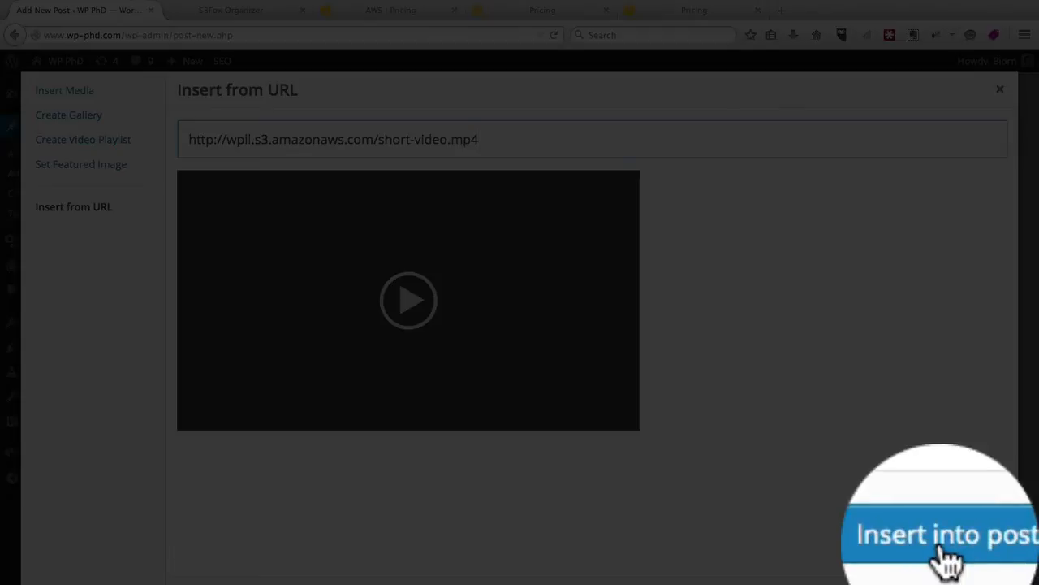
{"action": "left_click", "coordinate": [942, 534]}
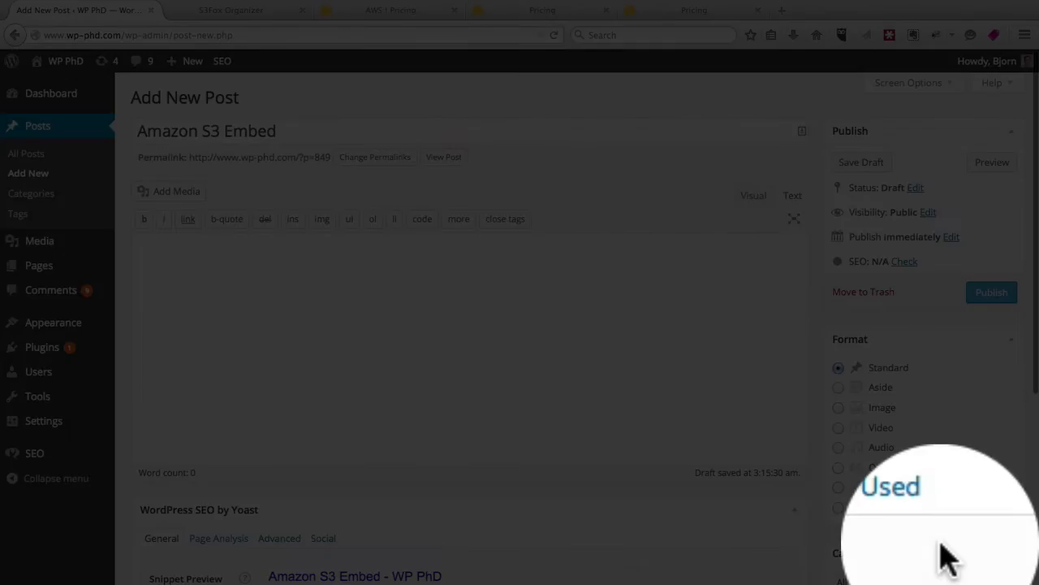
{"action": "type", "text": "[embed]http://wp11.s3.amazonaws.com/short-video.mp4[/embed]"}
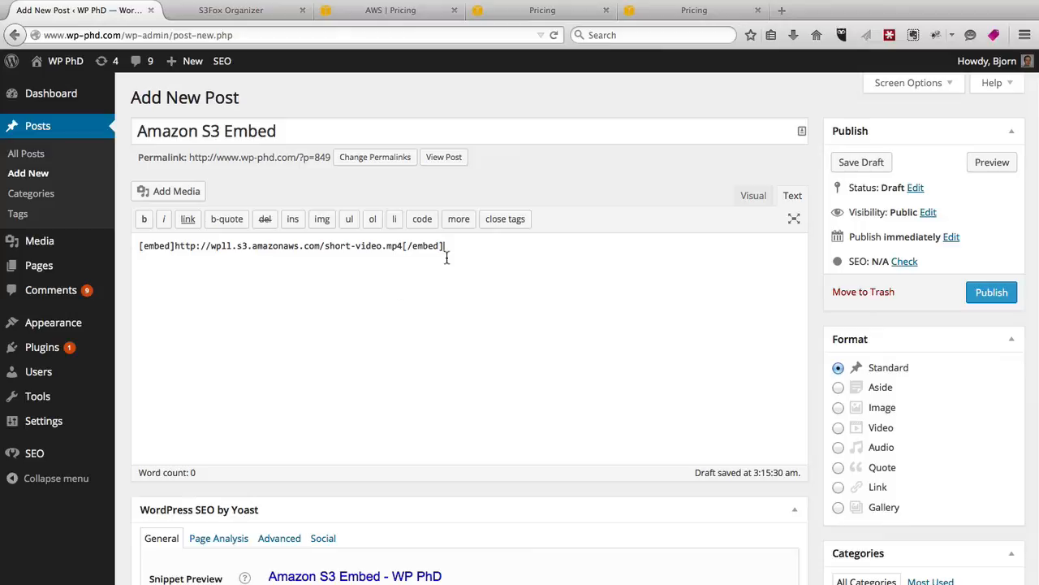
{"action": "mouse_move", "coordinate": [117, 255]}
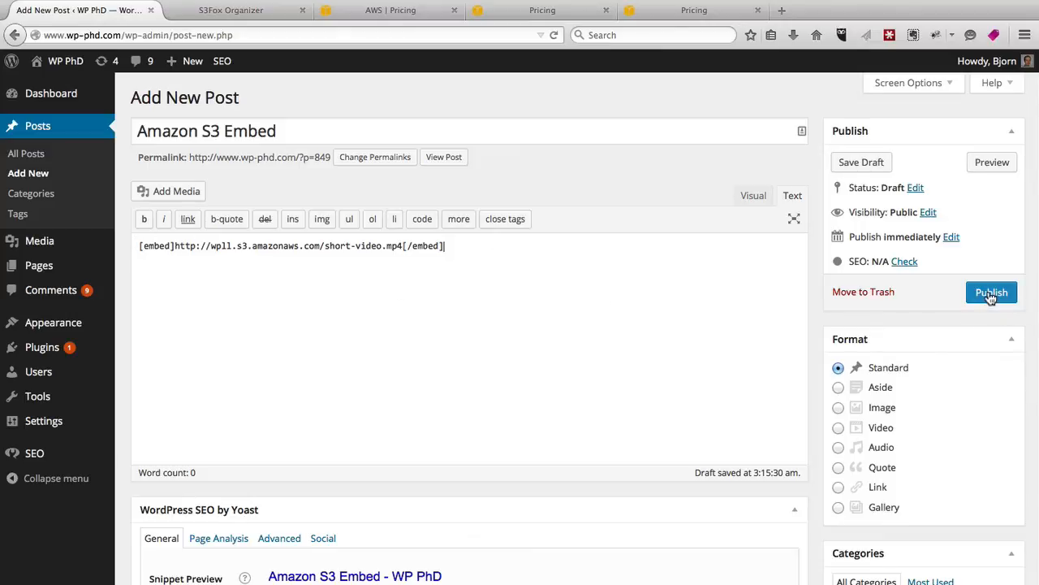
Publish the Amazon S3 Embed post
{"action": "left_click", "coordinate": [991, 292]}
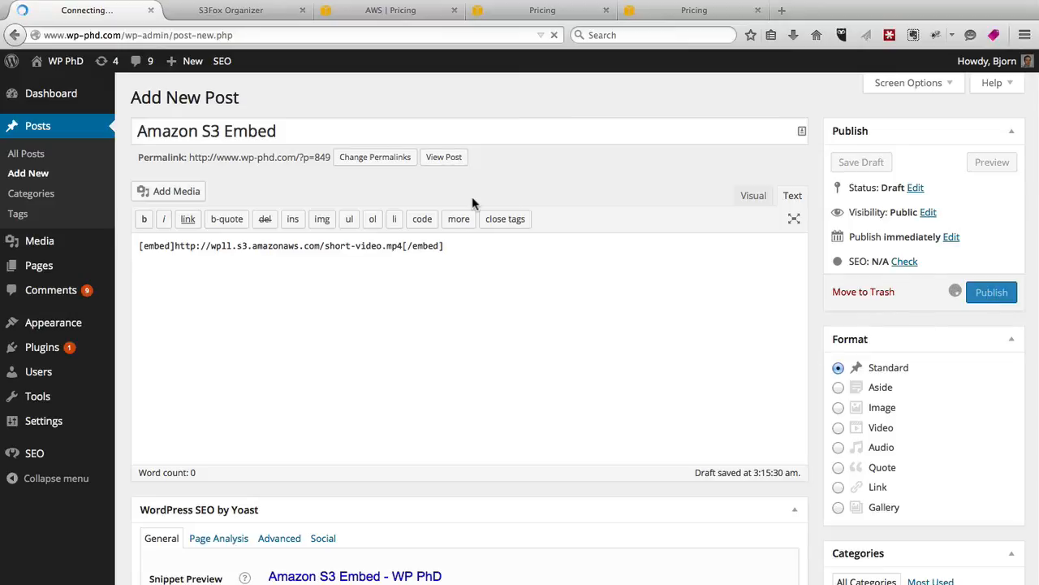
{"action": "left_click", "coordinate": [991, 292]}
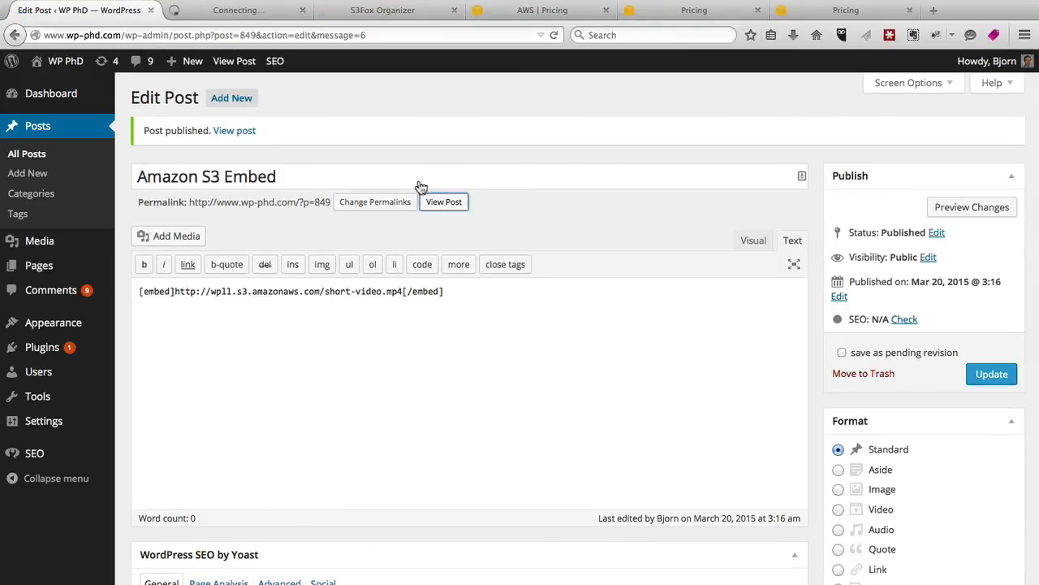
View the live post and try playing the embedded video, which only shows a spinner
{"action": "left_click", "coordinate": [444, 201]}
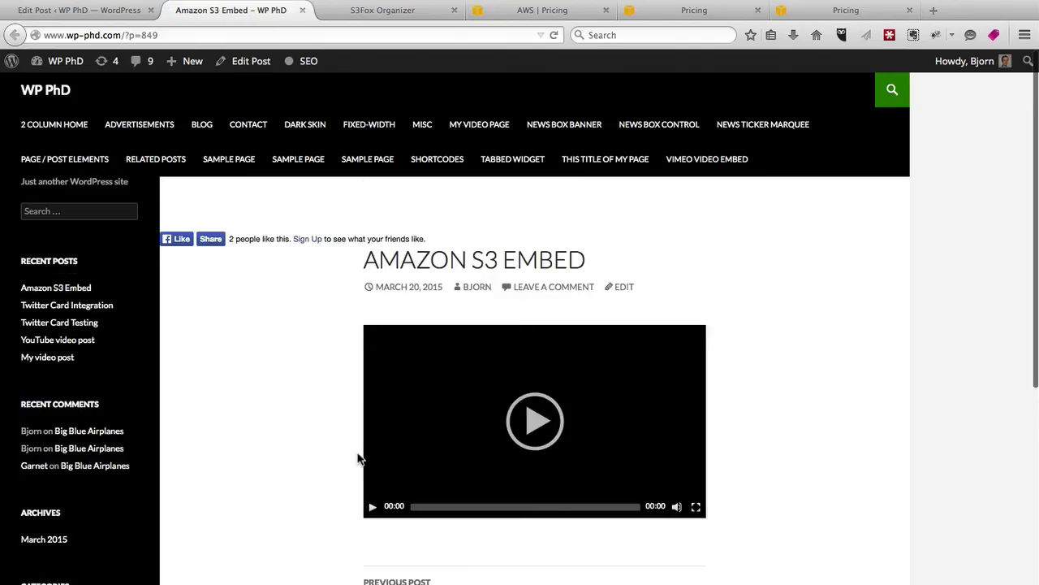
{"action": "left_click", "coordinate": [534, 420]}
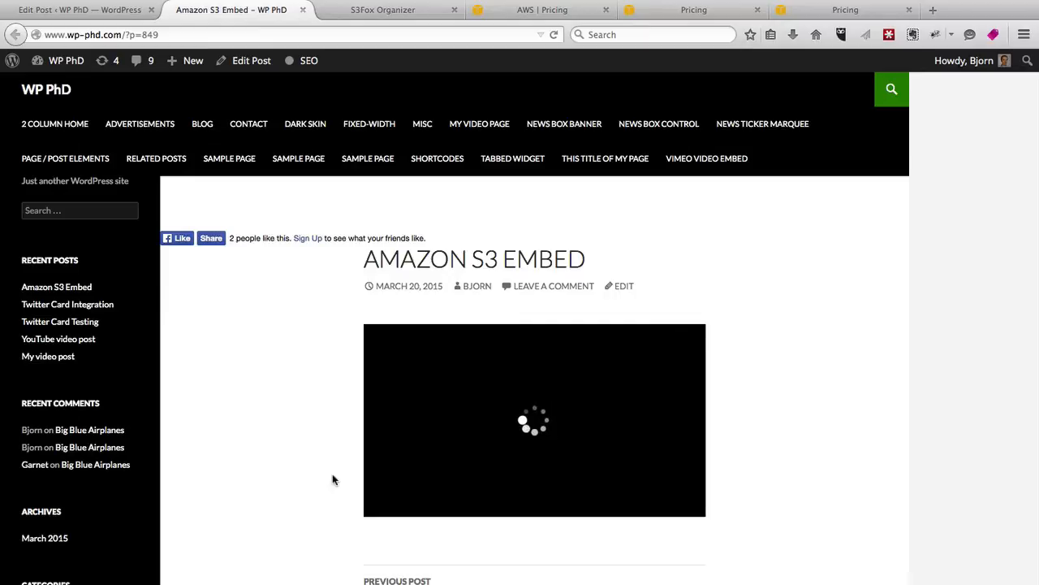
{"action": "left_click", "coordinate": [534, 419]}
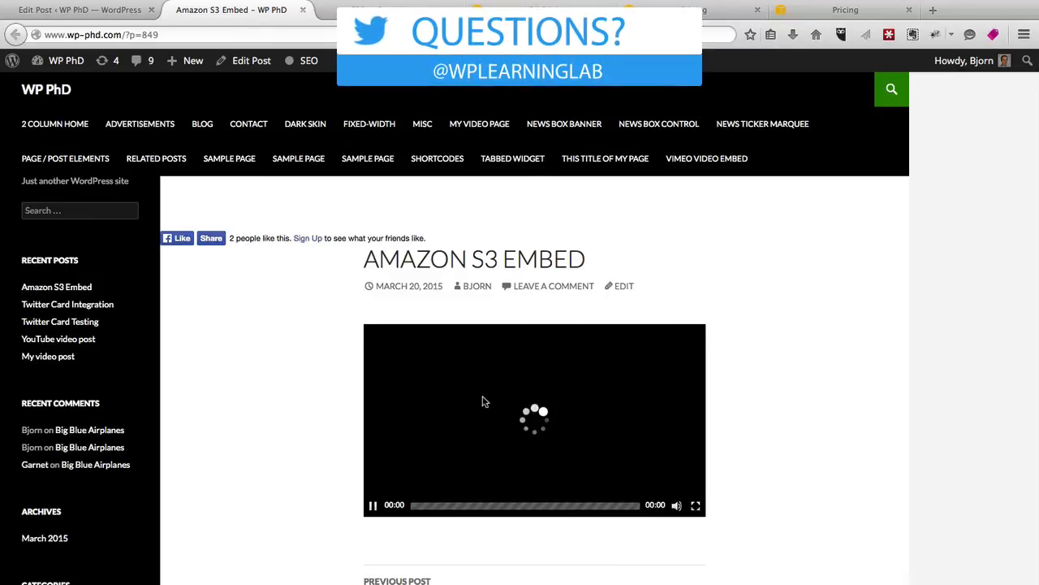
{"action": "mouse_move", "coordinate": [512, 367]}
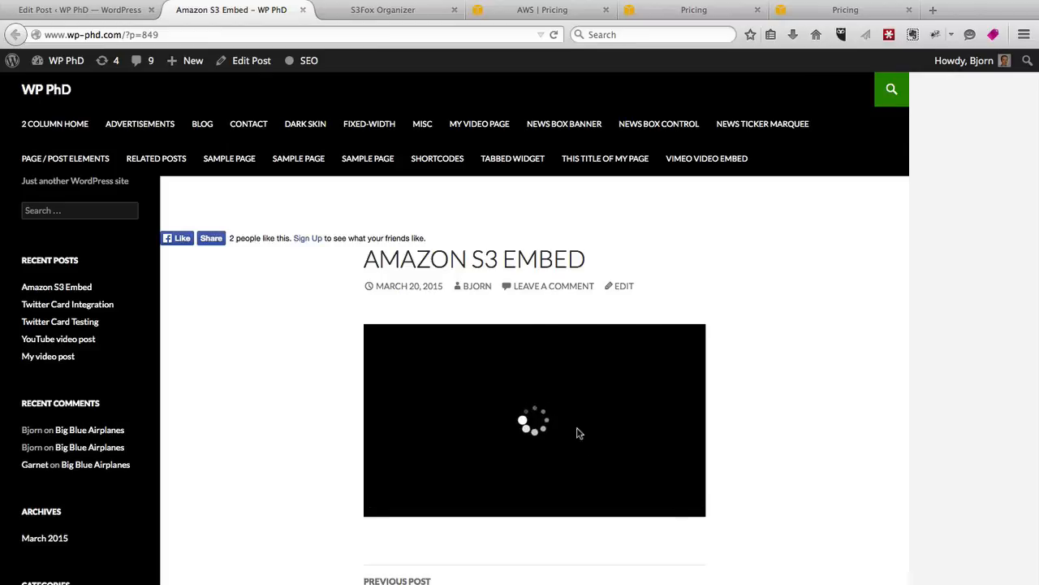
{"action": "left_click", "coordinate": [384, 10]}
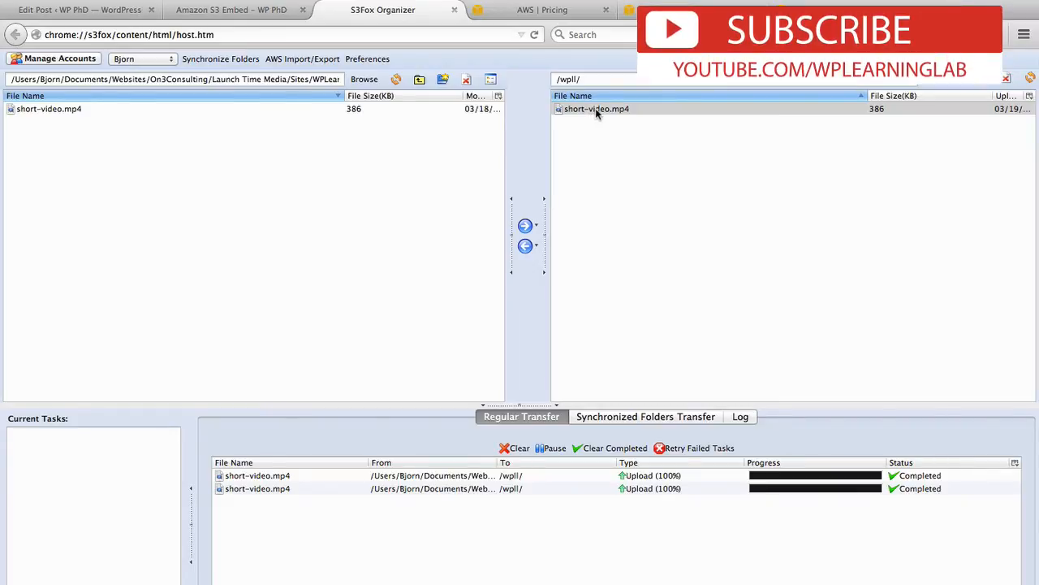
Edit short-video.mp4's ACL to grant Read to Everyone and Authenticated Users
{"action": "right_click", "coordinate": [598, 108]}
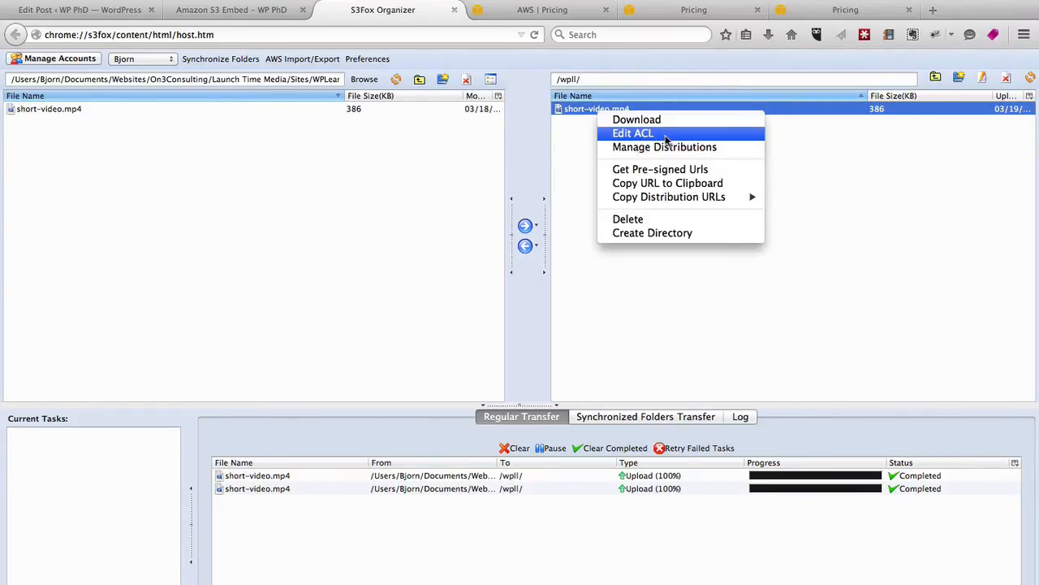
{"action": "left_click", "coordinate": [633, 133]}
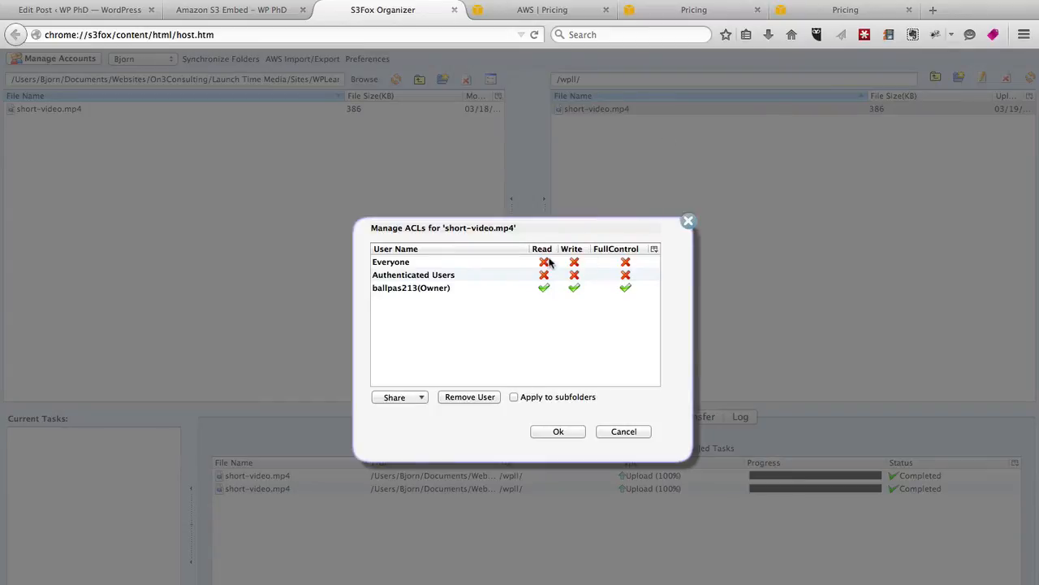
{"action": "mouse_move", "coordinate": [544, 256]}
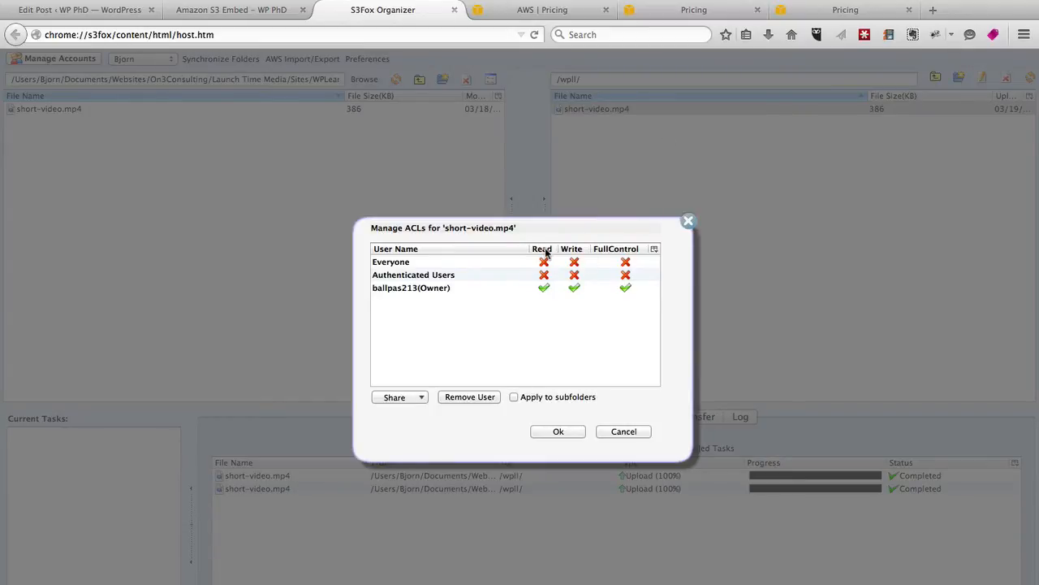
{"action": "left_click", "coordinate": [542, 261]}
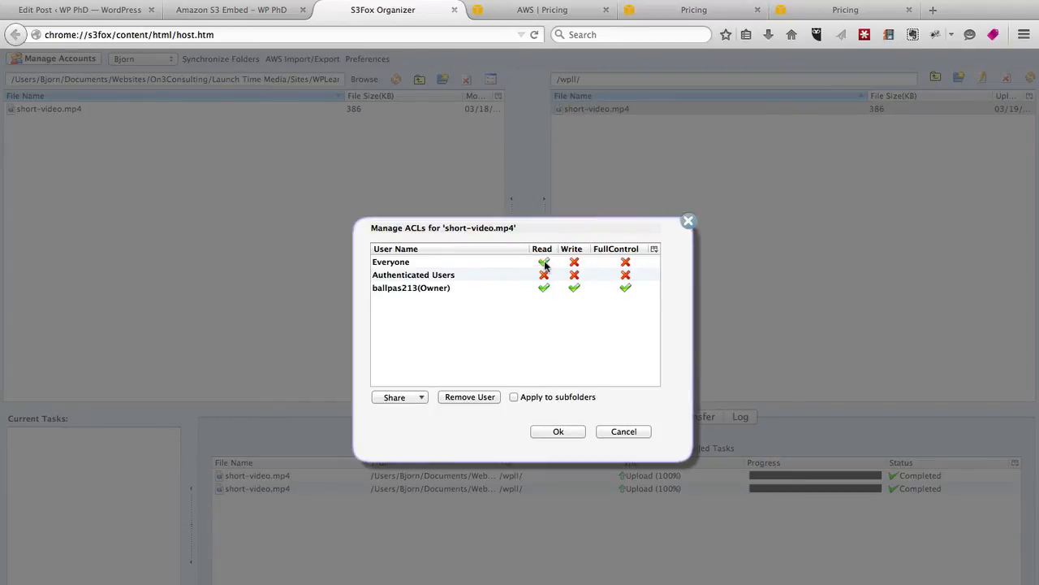
{"action": "left_click", "coordinate": [544, 274]}
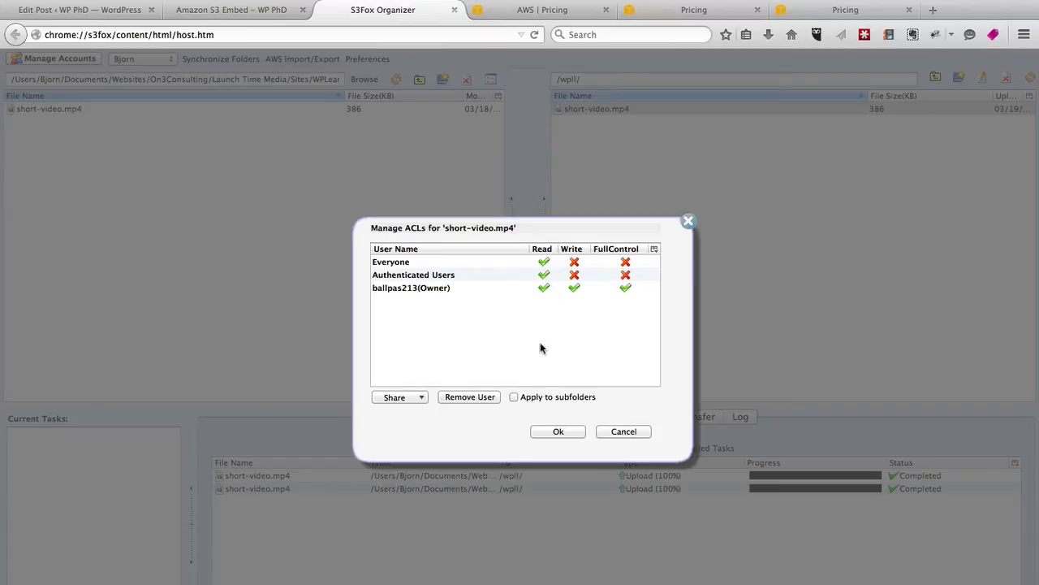
{"action": "left_click", "coordinate": [559, 432]}
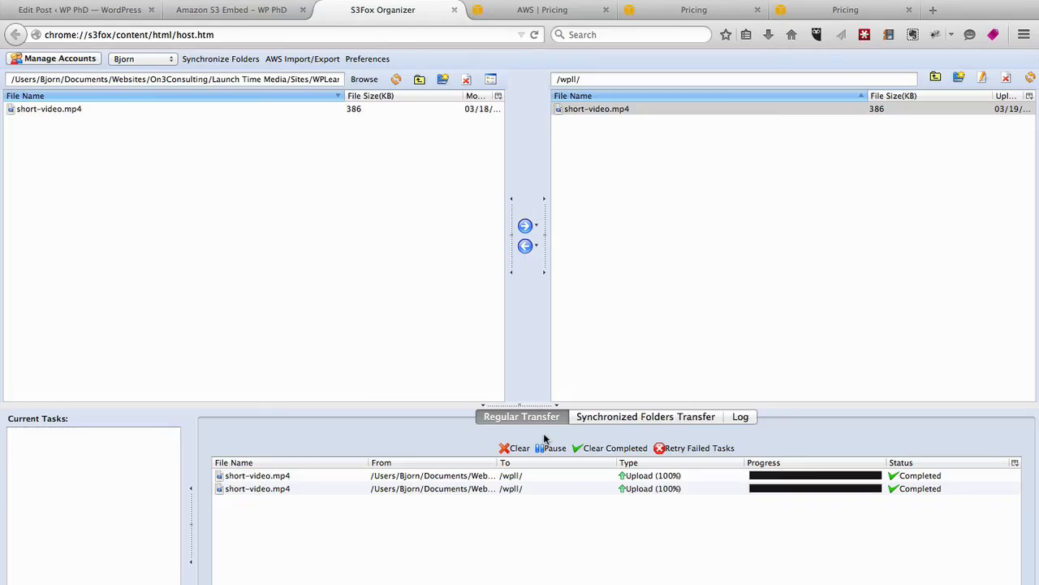
Return to the published post and play the embedded S3 video
{"action": "left_click", "coordinate": [231, 10]}
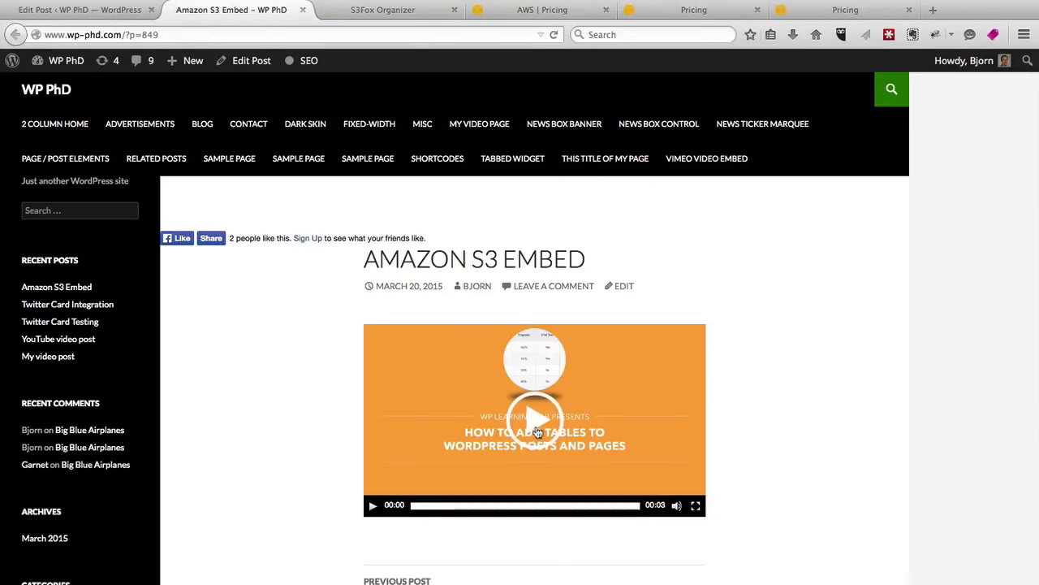
{"action": "left_click", "coordinate": [535, 416]}
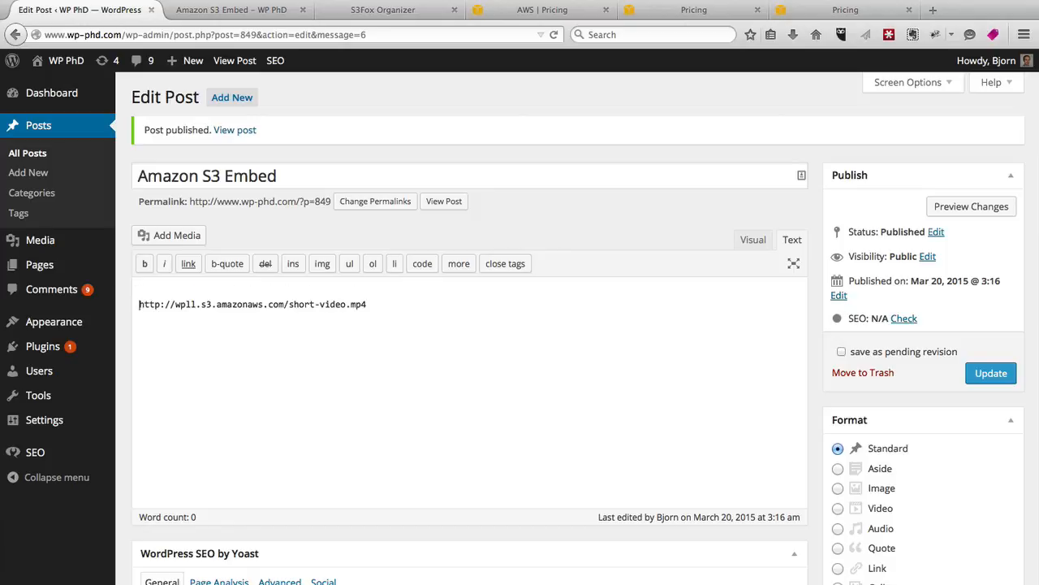
Add 'This is content' above and 'This is more content' below the S3 URL, then update the post
{"action": "type", "text": "This is content"}
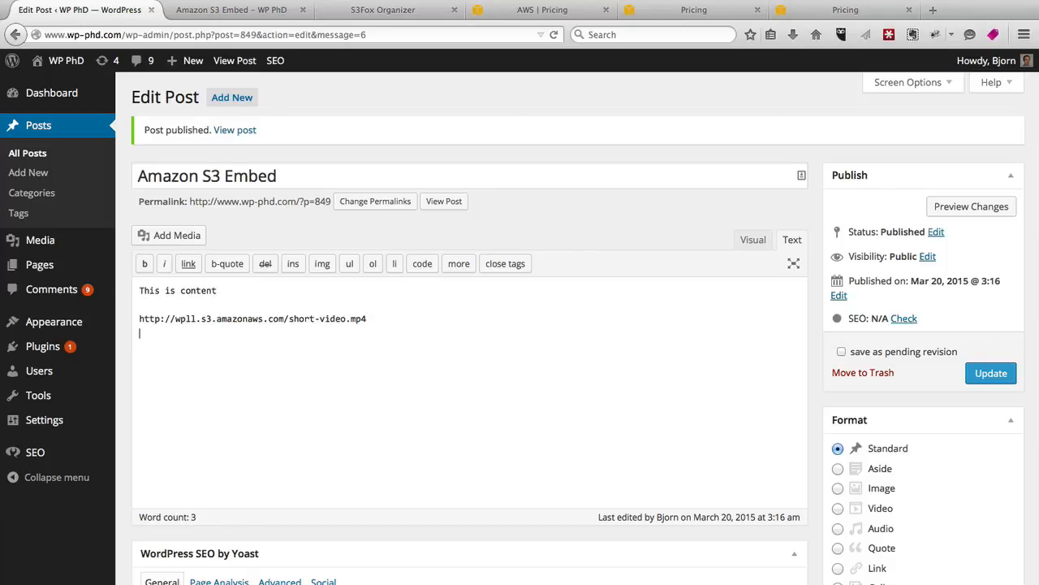
{"action": "type", "text": "This is more content"}
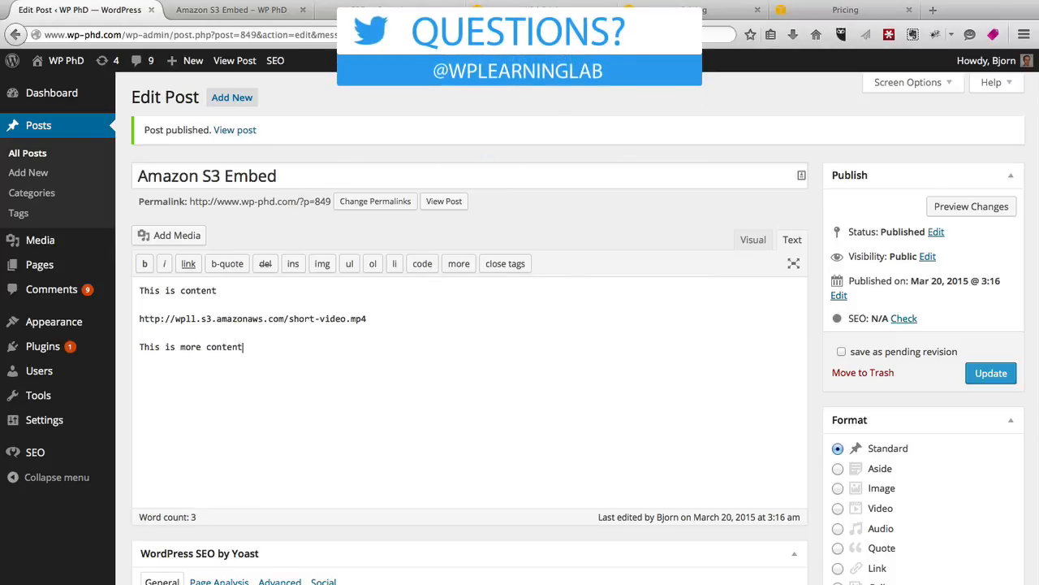
{"action": "mouse_move", "coordinate": [370, 318]}
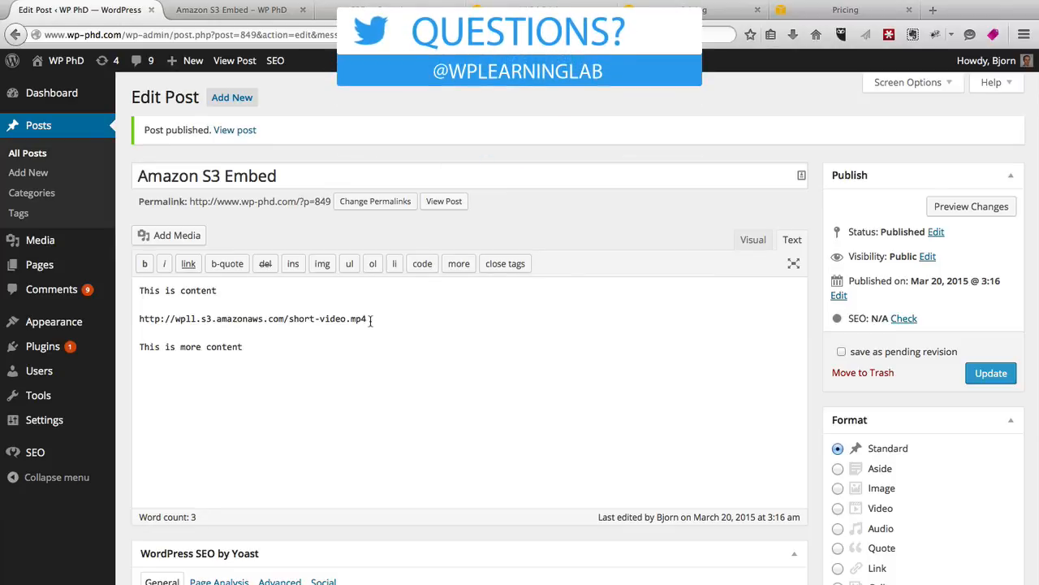
{"action": "triple_click", "coordinate": [251, 318]}
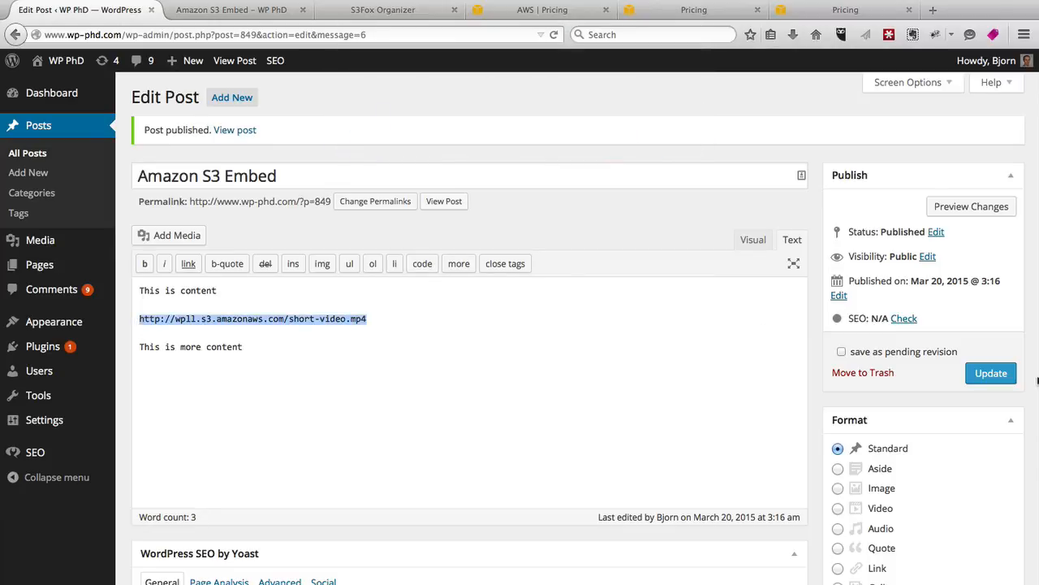
{"action": "left_click", "coordinate": [991, 372]}
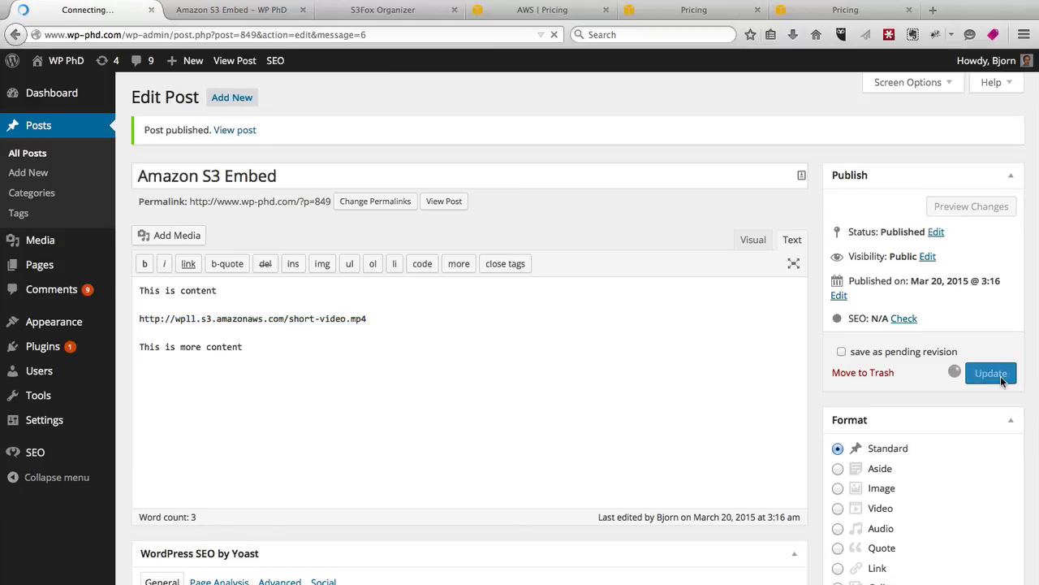
{"action": "left_click", "coordinate": [991, 372]}
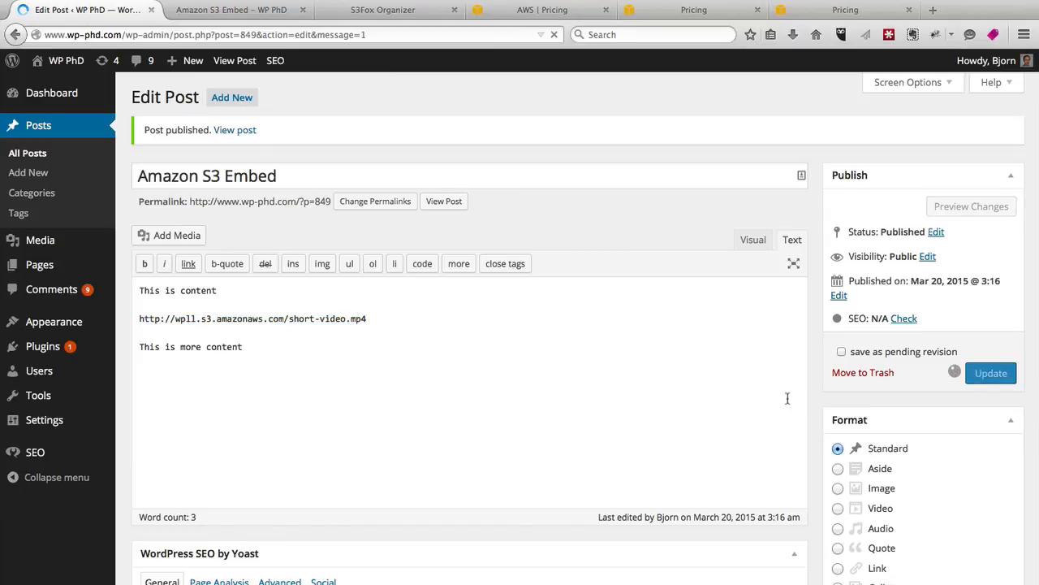
{"action": "left_click", "coordinate": [991, 372]}
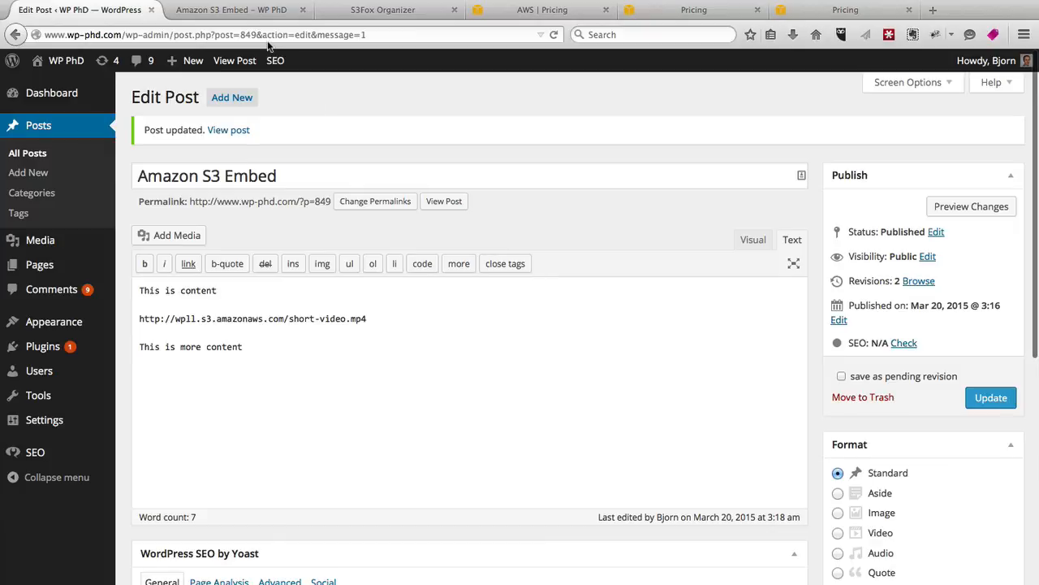
{"action": "mouse_move", "coordinate": [235, 10]}
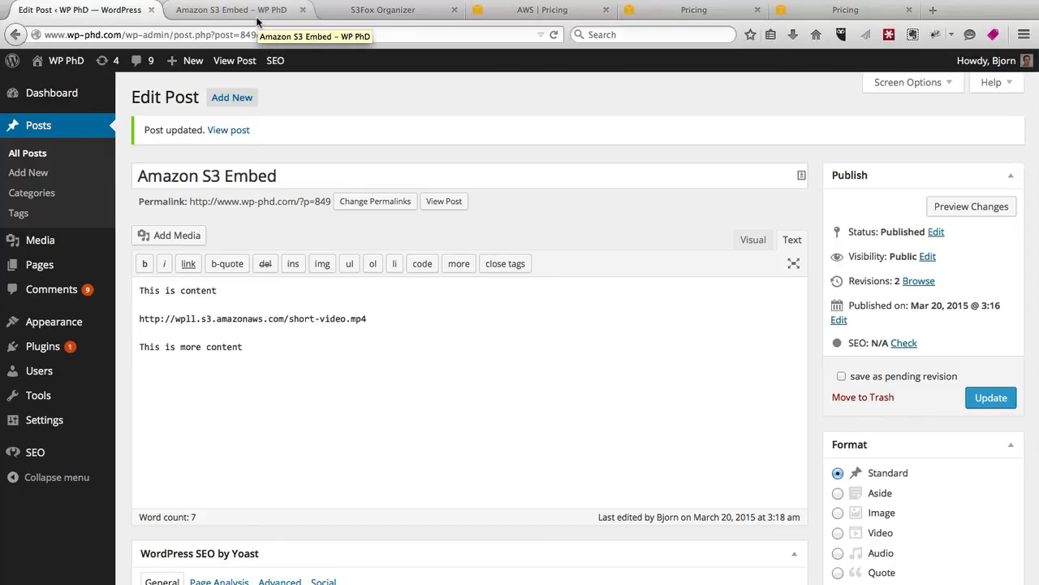
View the live post and play the S3 video sitting between the two text lines
{"action": "left_click", "coordinate": [236, 10]}
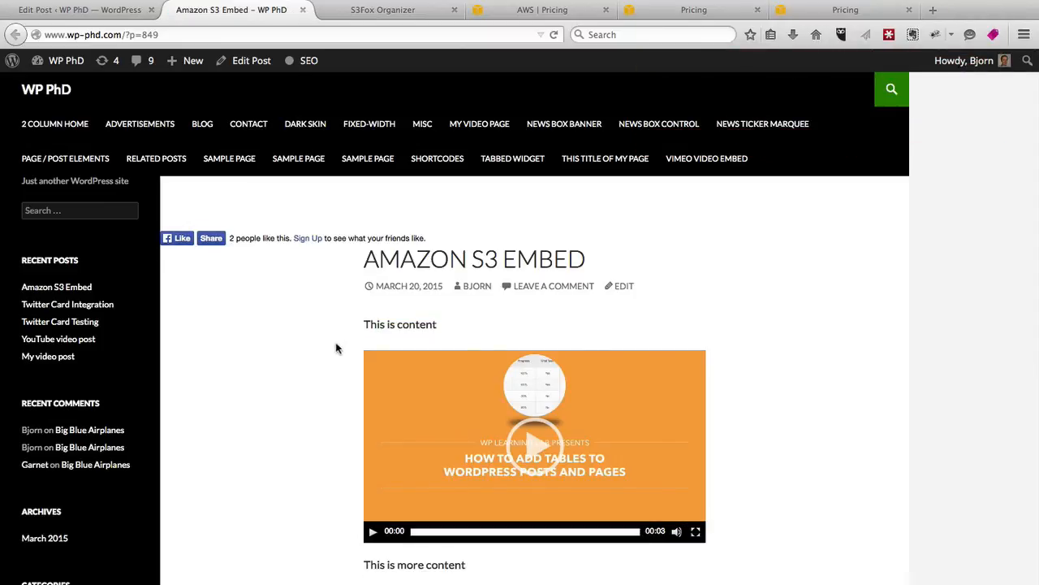
{"action": "mouse_move", "coordinate": [374, 531]}
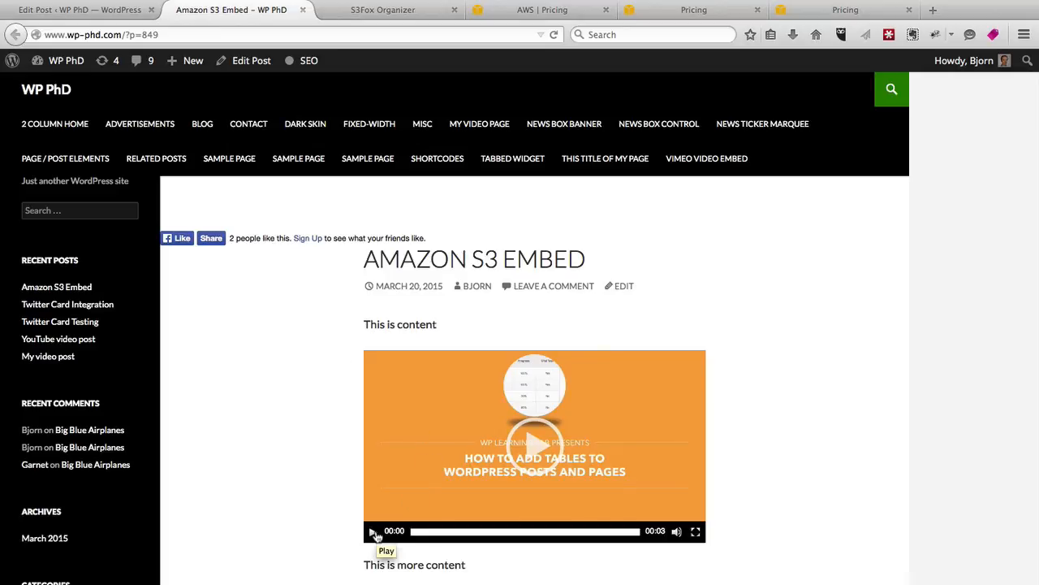
{"action": "left_click", "coordinate": [374, 532]}
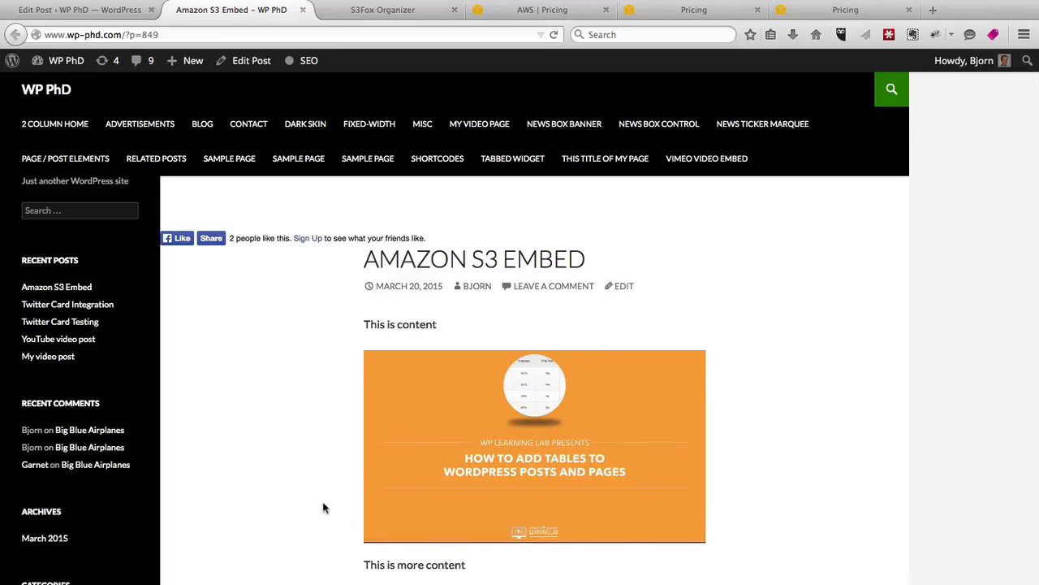